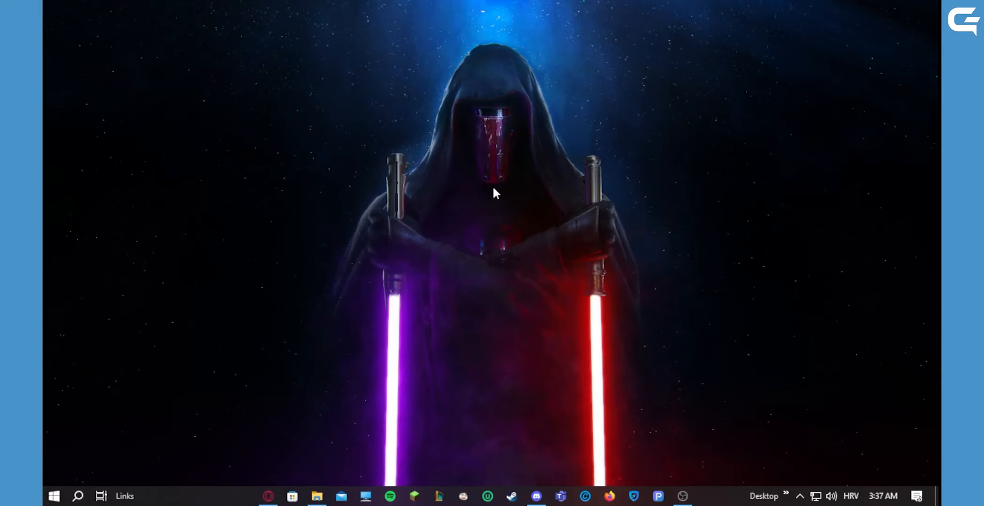
# Launch Discord from the taskbar icon, landing on the Friends page
pyautogui.click(539, 496)
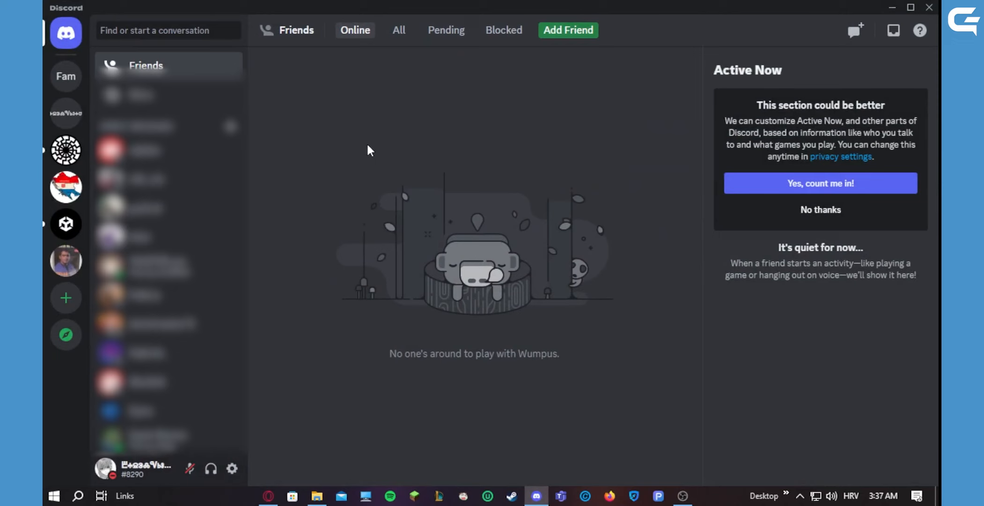
pyautogui.moveTo(265, 189)
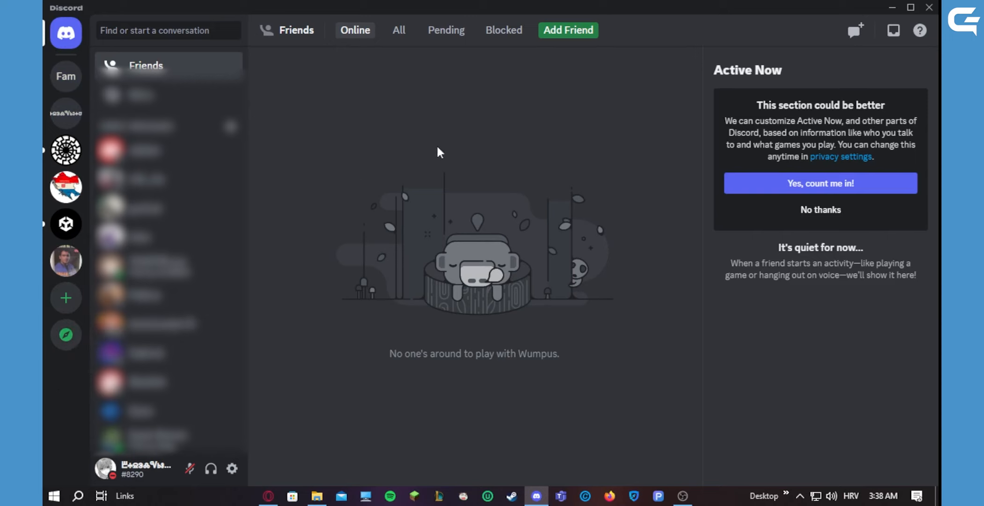
pyautogui.moveTo(255, 29)
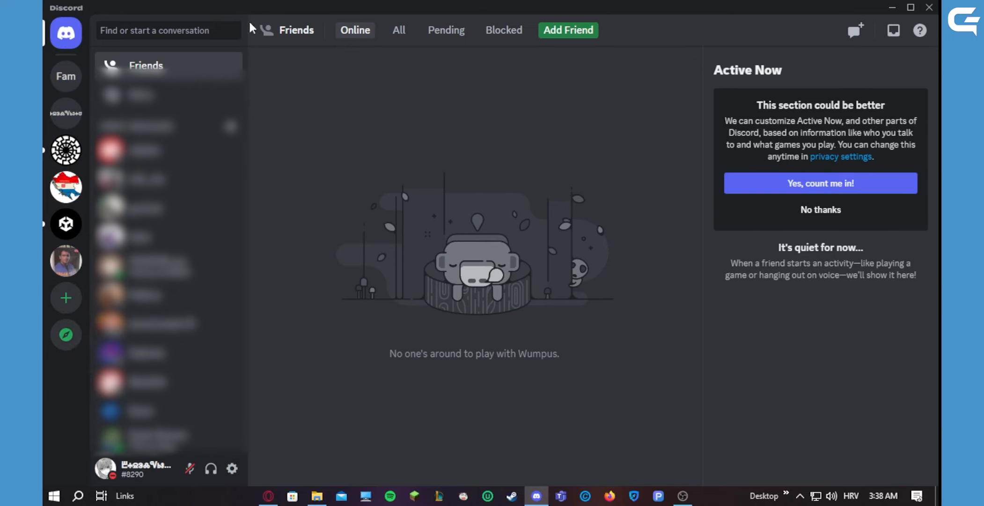
pyautogui.moveTo(357, 38)
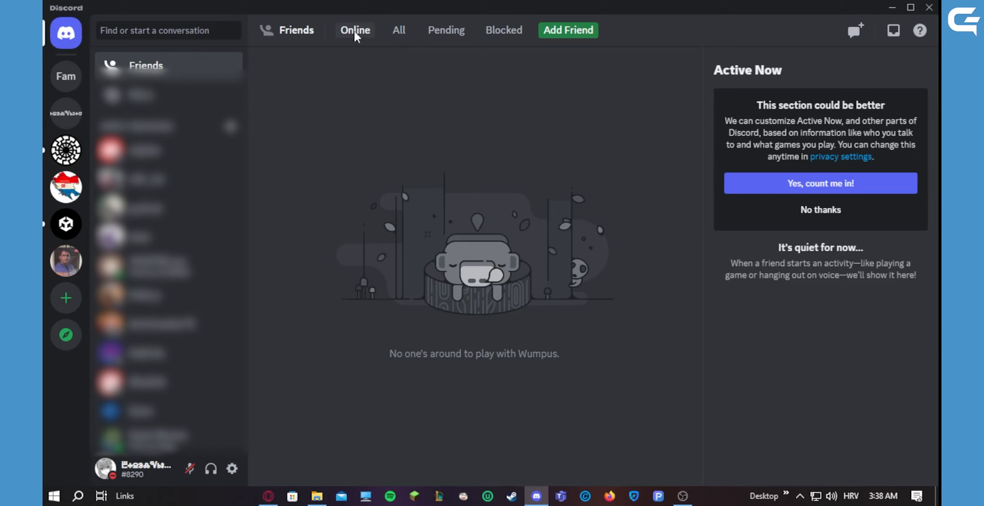
pyautogui.moveTo(466, 281)
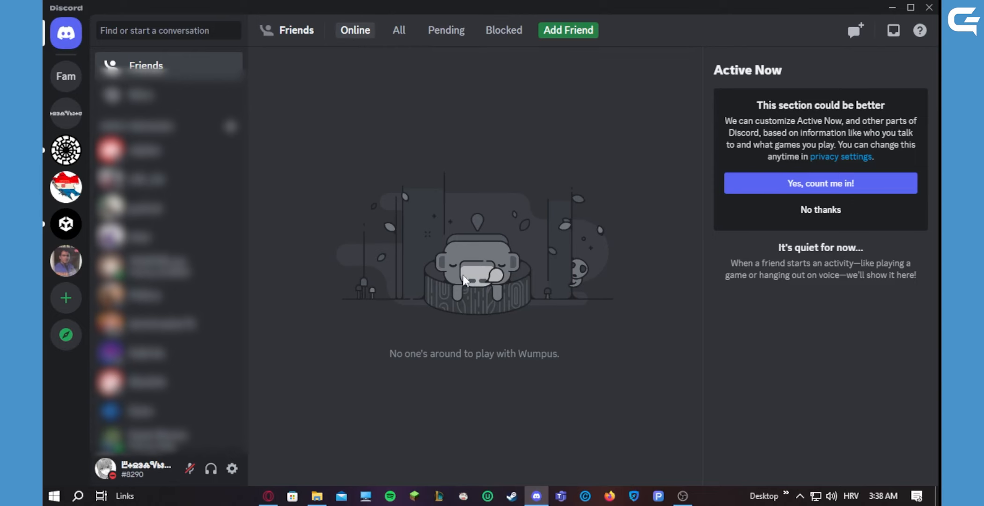
# View the All, Pending and Blocked friend lists in turn
pyautogui.click(399, 30)
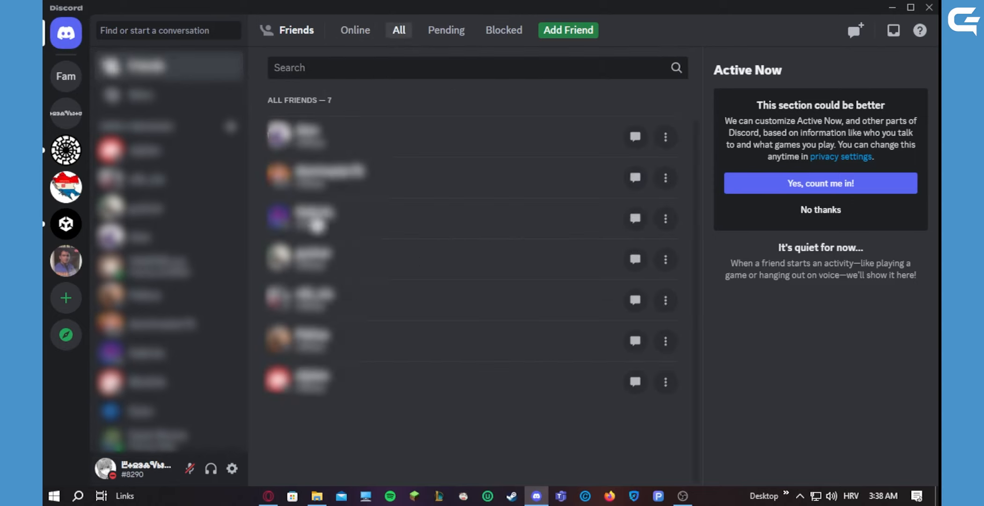
pyautogui.moveTo(359, 400)
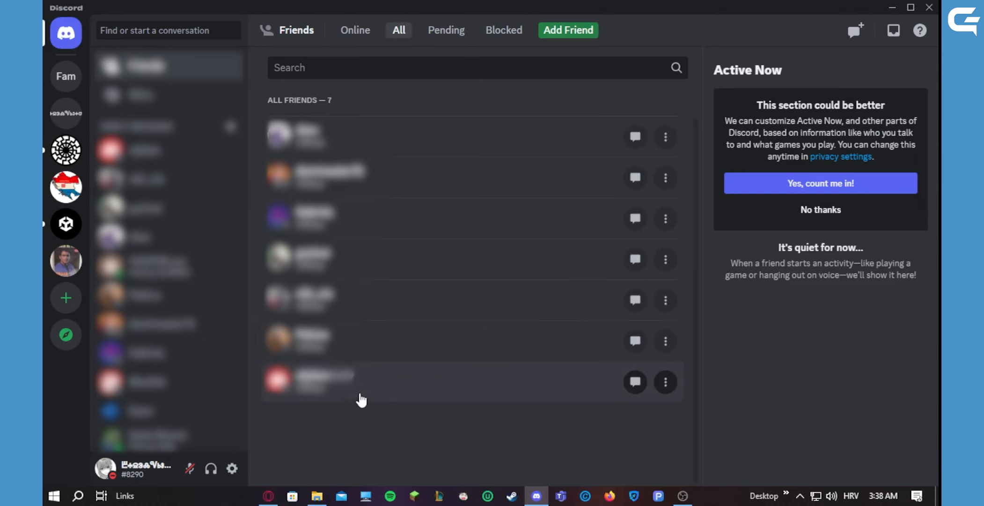
pyautogui.moveTo(417, 227)
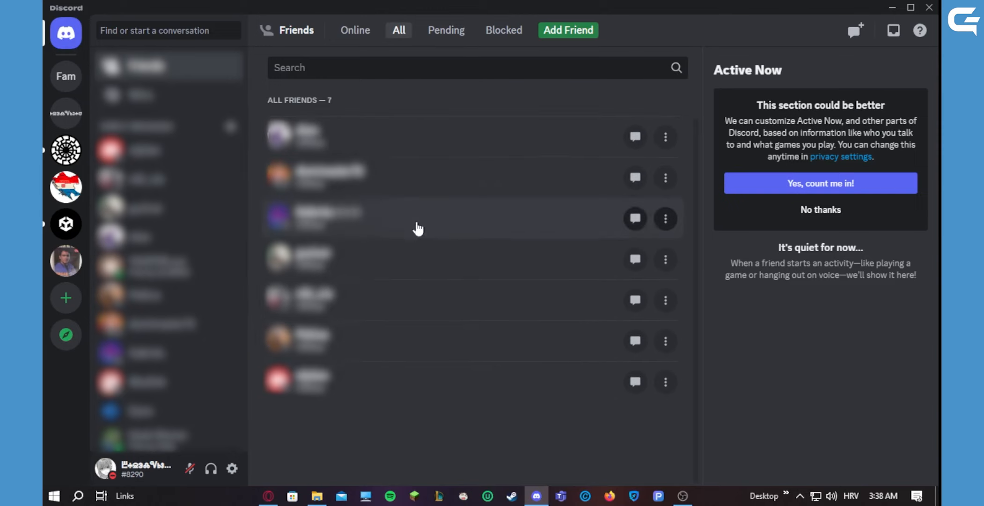
pyautogui.moveTo(417, 303)
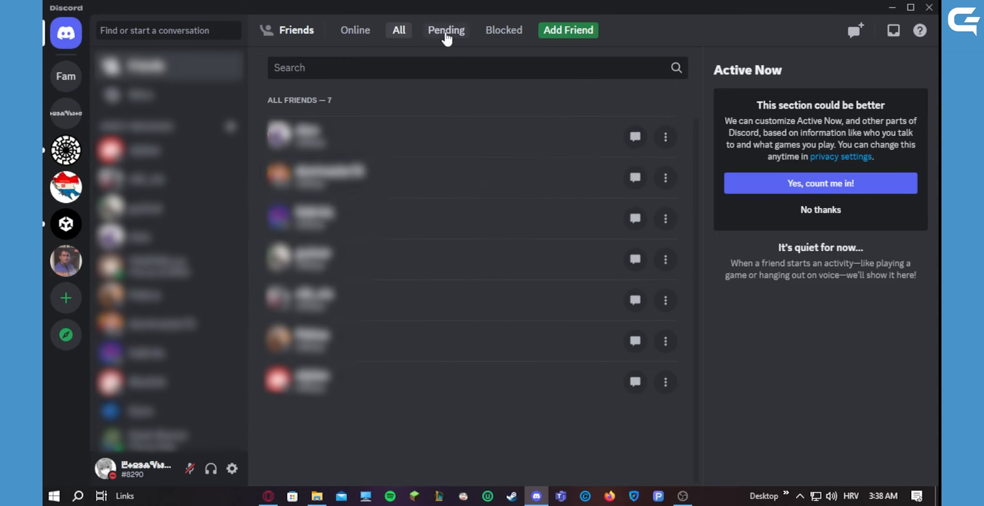
pyautogui.click(446, 30)
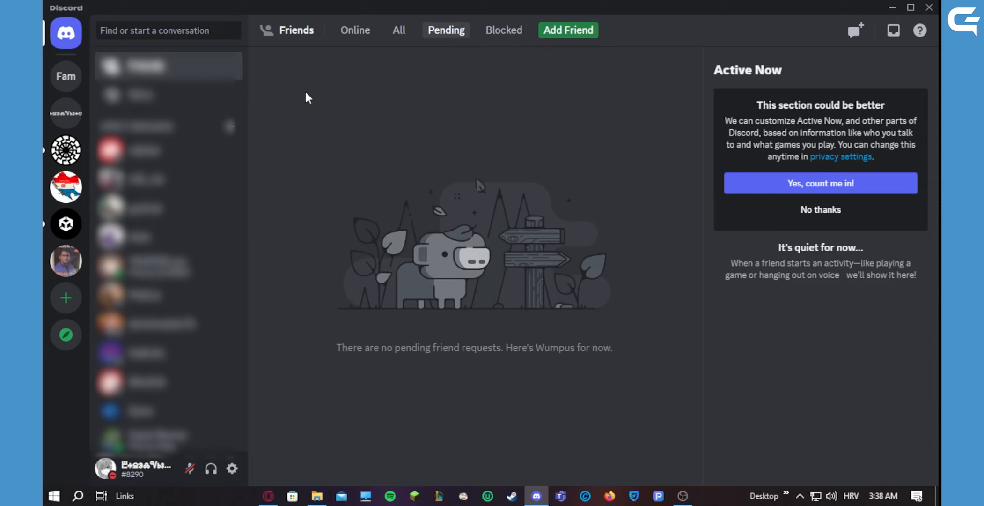
pyautogui.moveTo(348, 57)
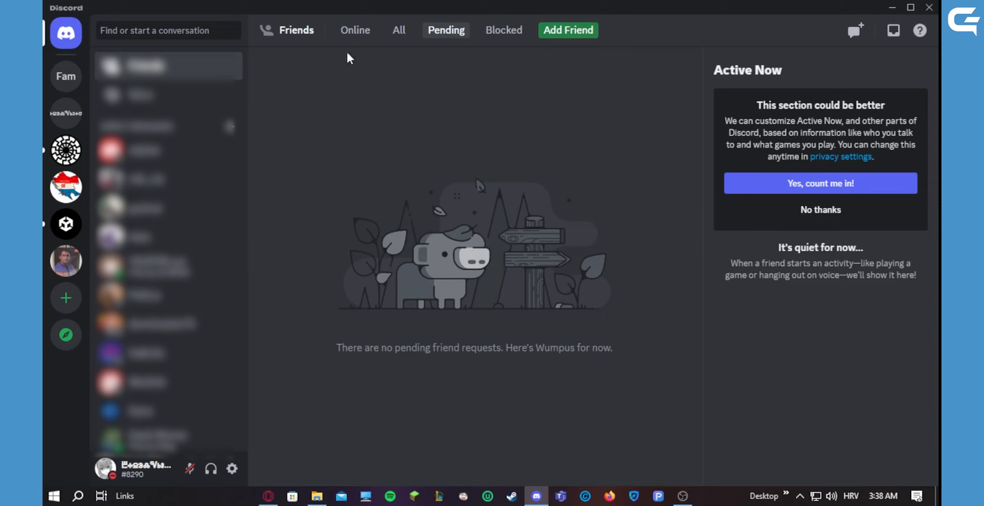
pyautogui.moveTo(507, 56)
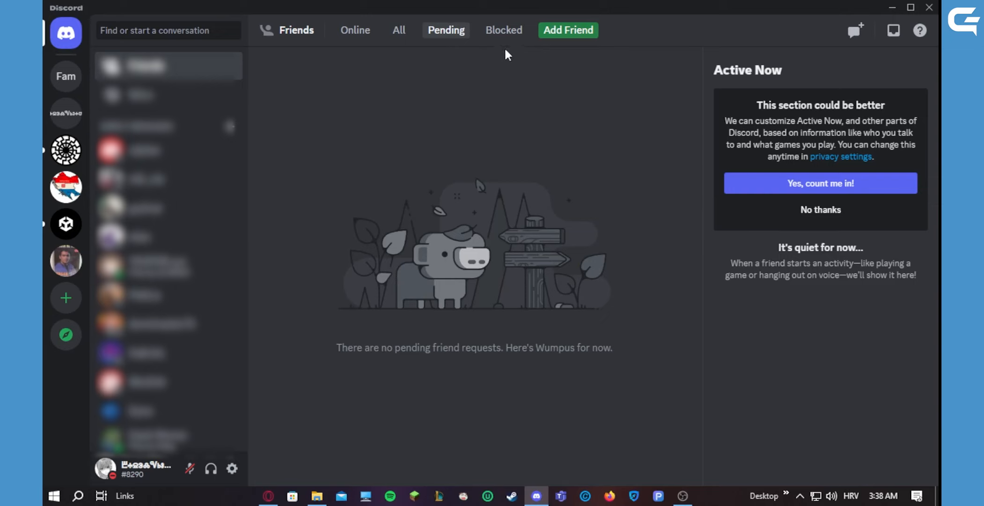
pyautogui.click(504, 30)
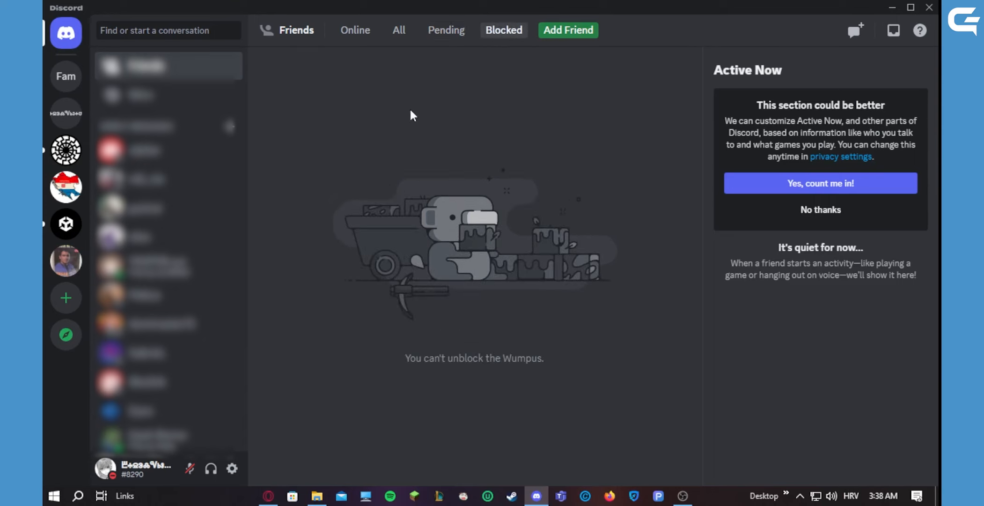
pyautogui.moveTo(304, 152)
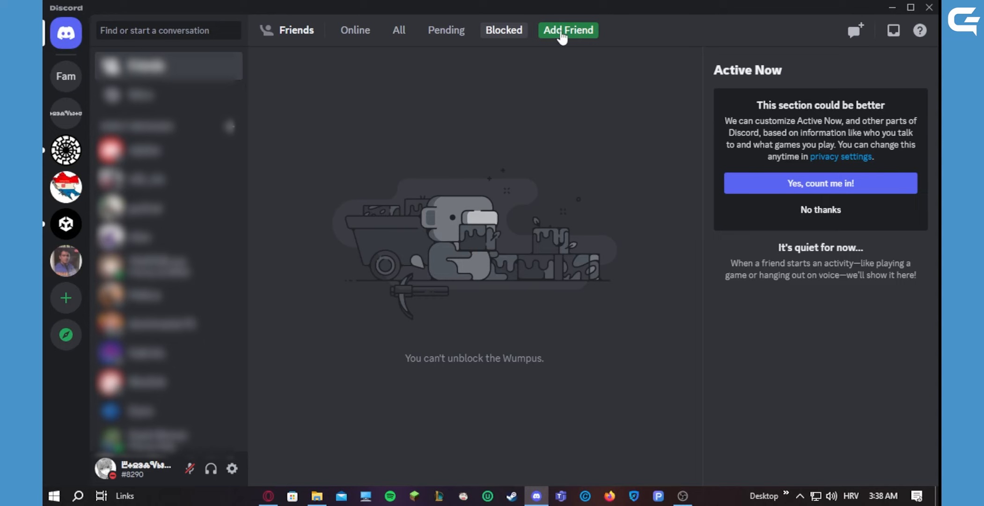
# Open the Add Friend form with its empty username field
pyautogui.click(568, 30)
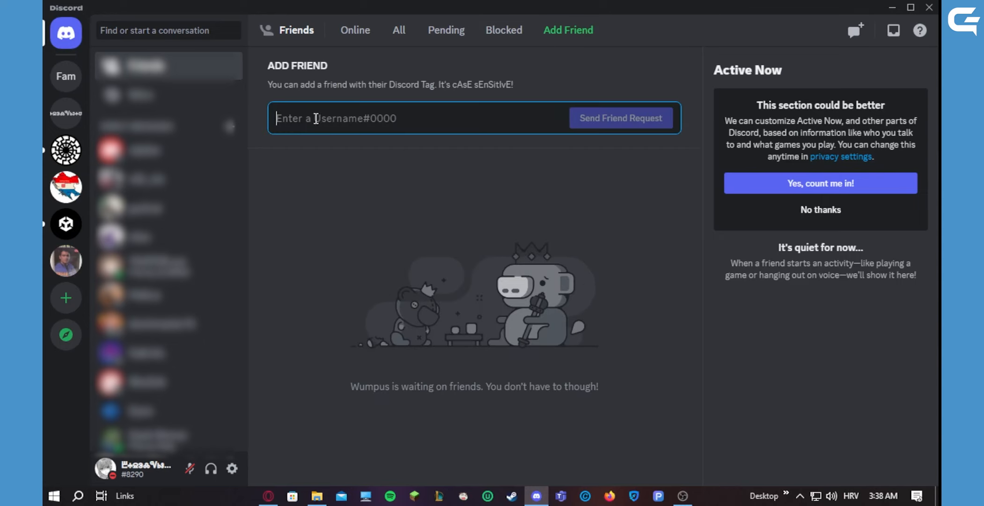
pyautogui.moveTo(409, 120)
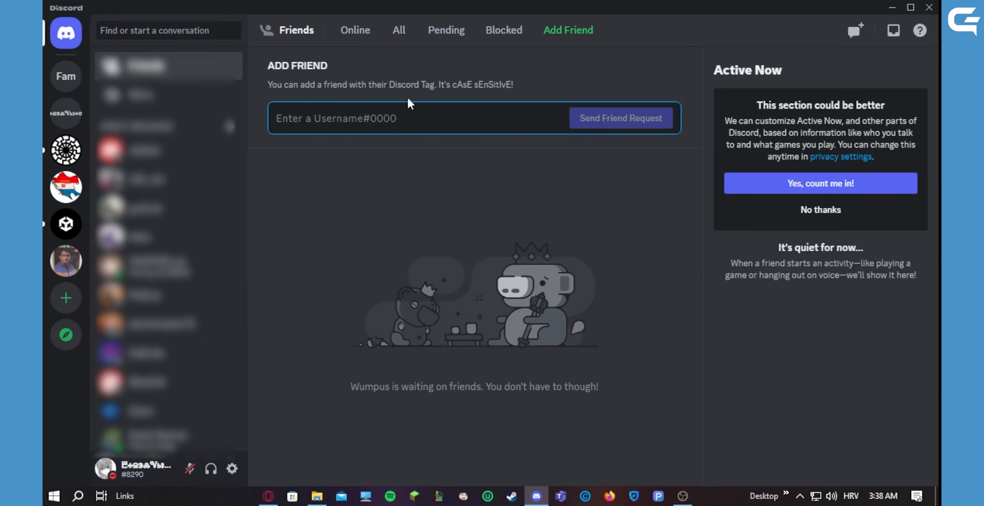
pyautogui.click(402, 117)
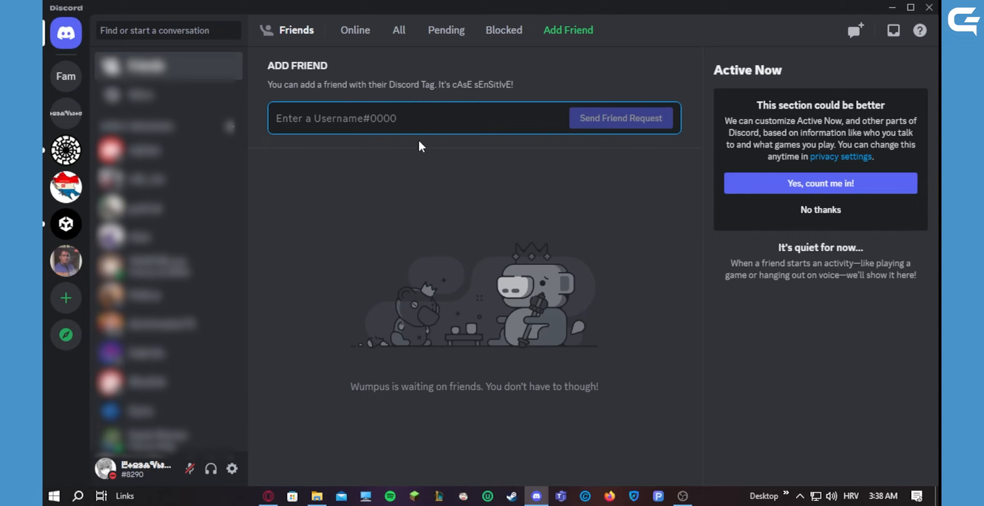
pyautogui.moveTo(613, 121)
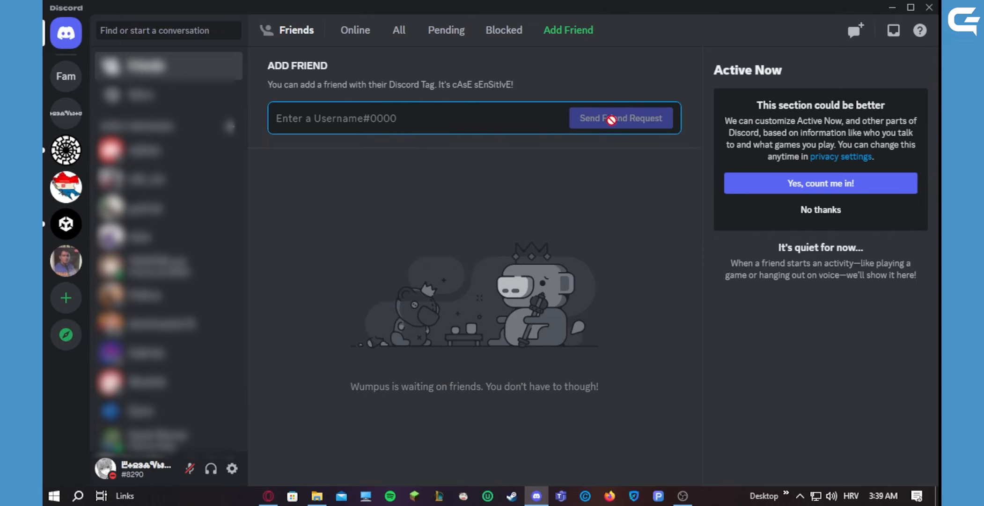
pyautogui.moveTo(372, 53)
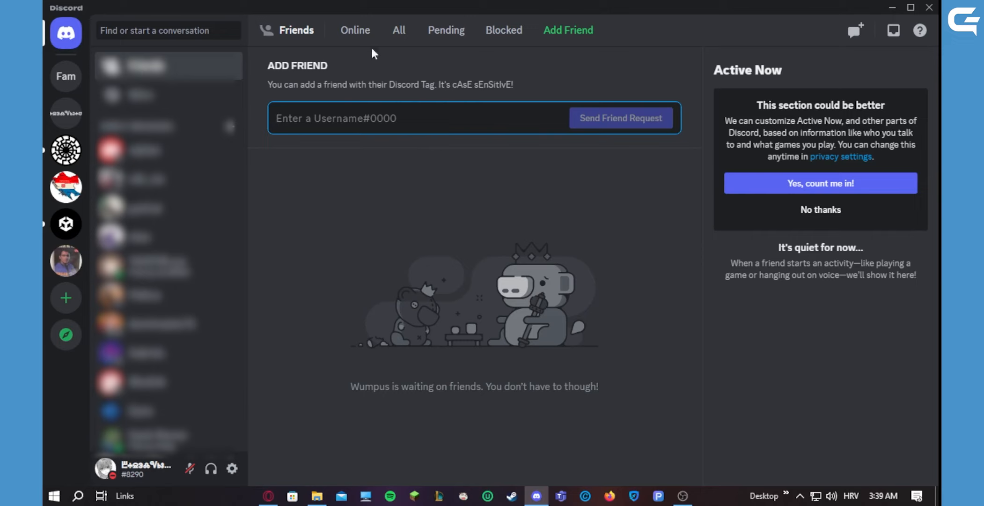
# Switch to the Online friends tab, which shows no one around
pyautogui.click(355, 30)
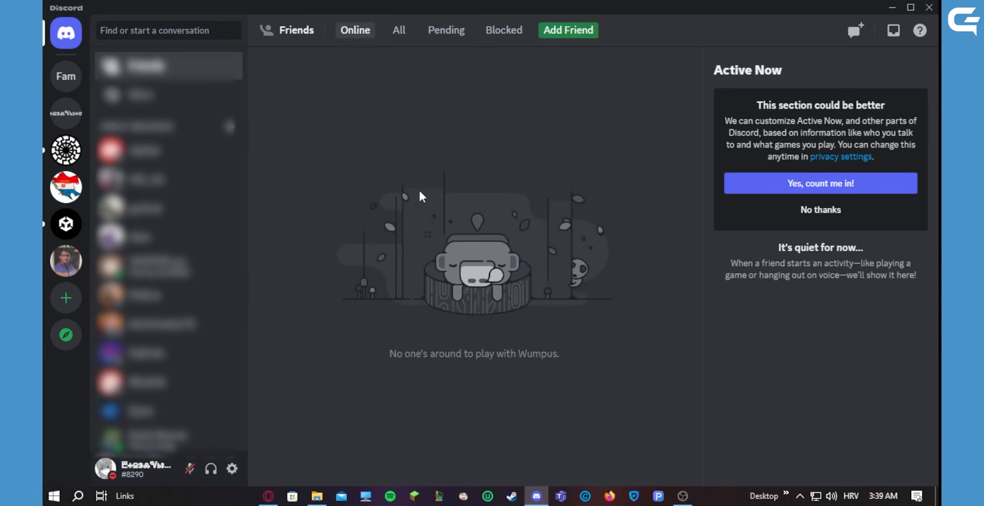
pyautogui.moveTo(693, 42)
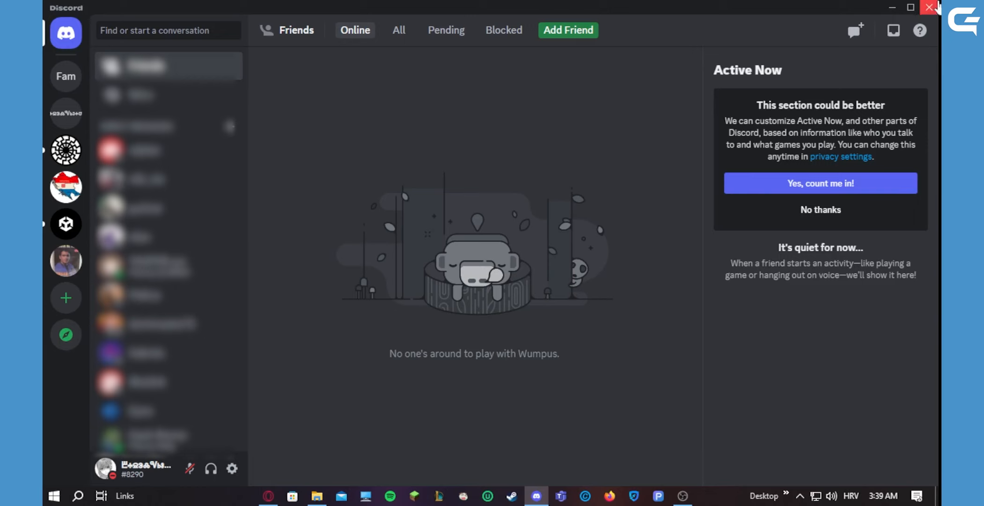
pyautogui.moveTo(718, 162)
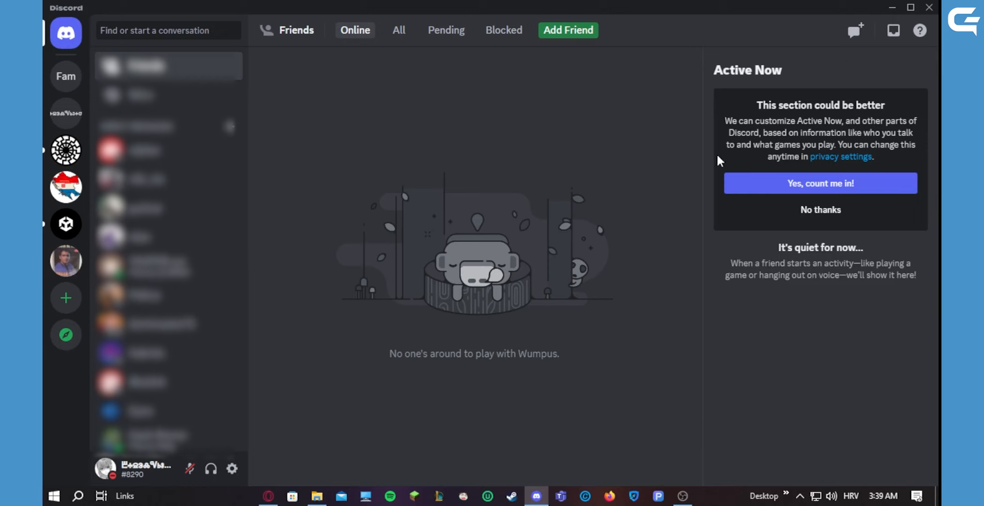
pyautogui.moveTo(940, 387)
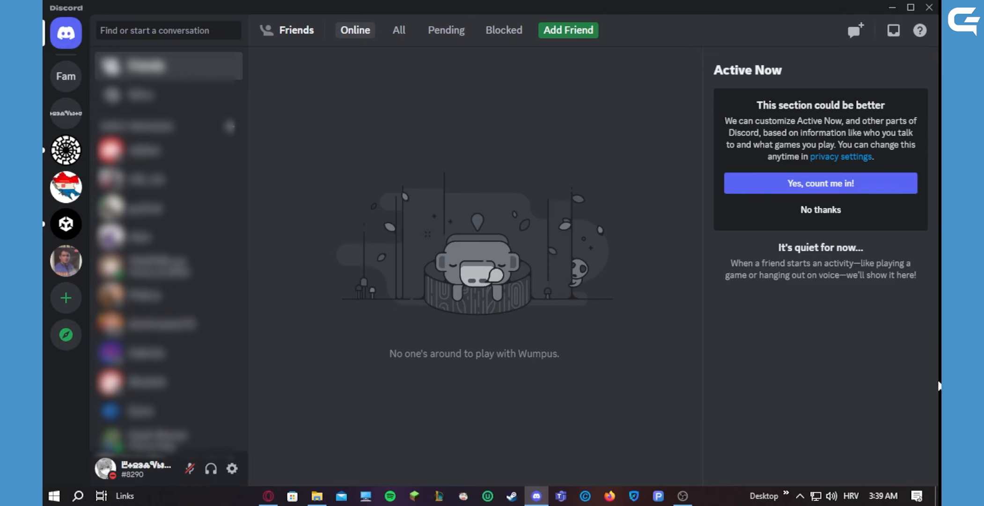
pyautogui.moveTo(732, 428)
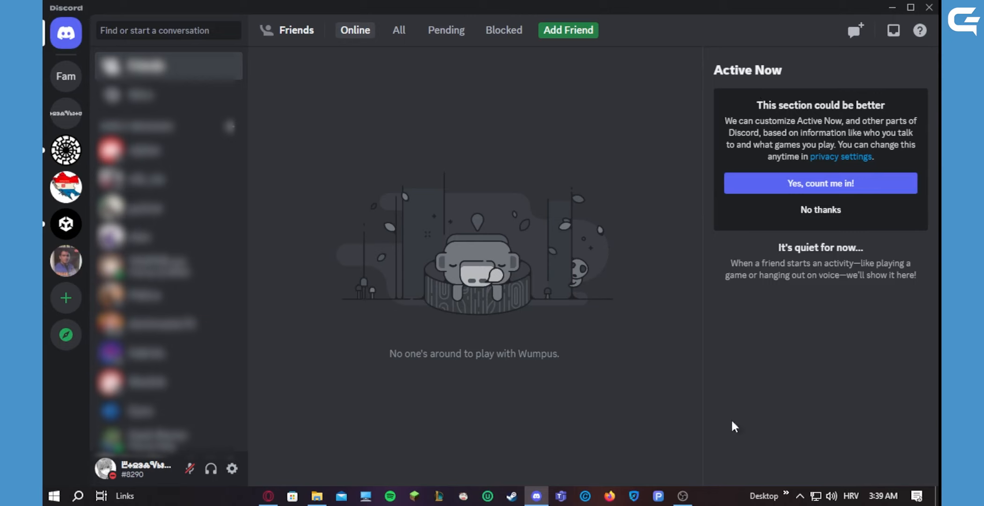
pyautogui.moveTo(933, 346)
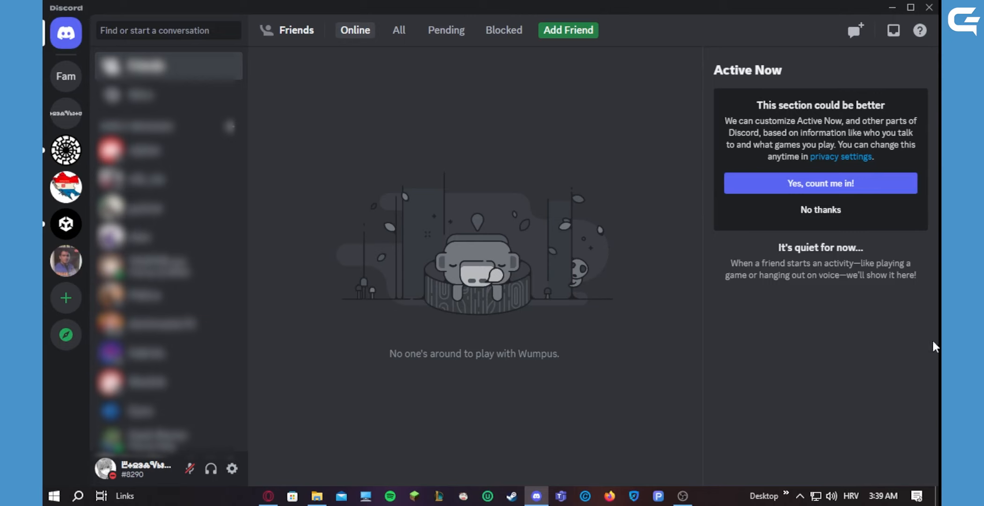
pyautogui.moveTo(723, 40)
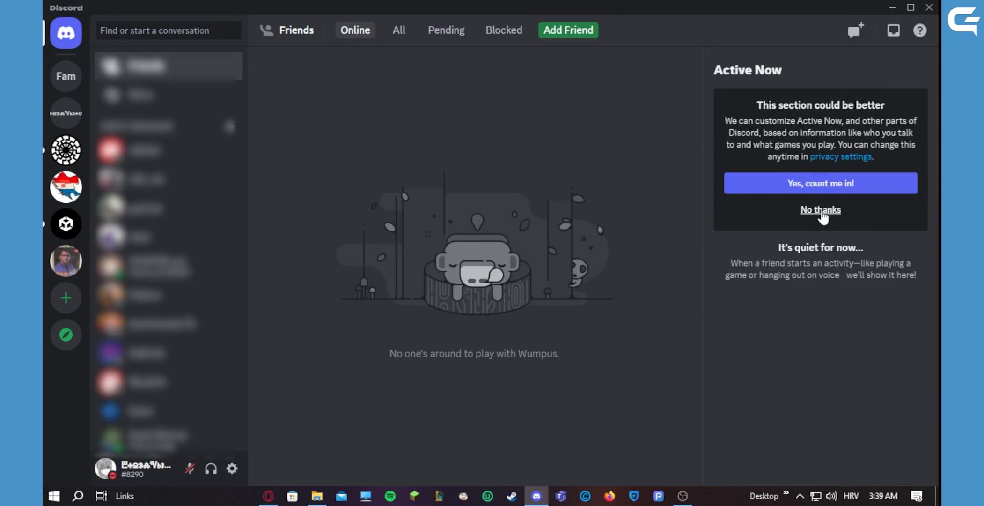
pyautogui.moveTo(723, 97)
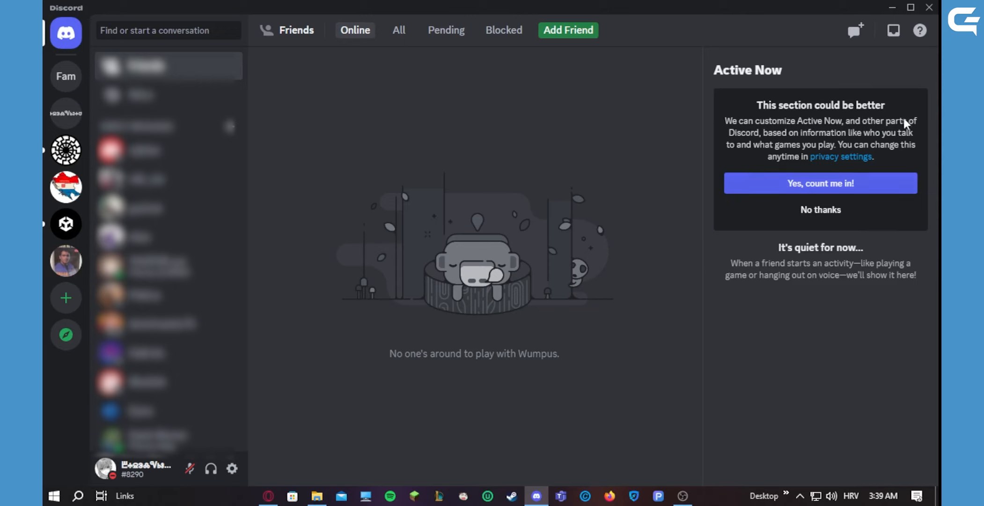
pyautogui.moveTo(261, 229)
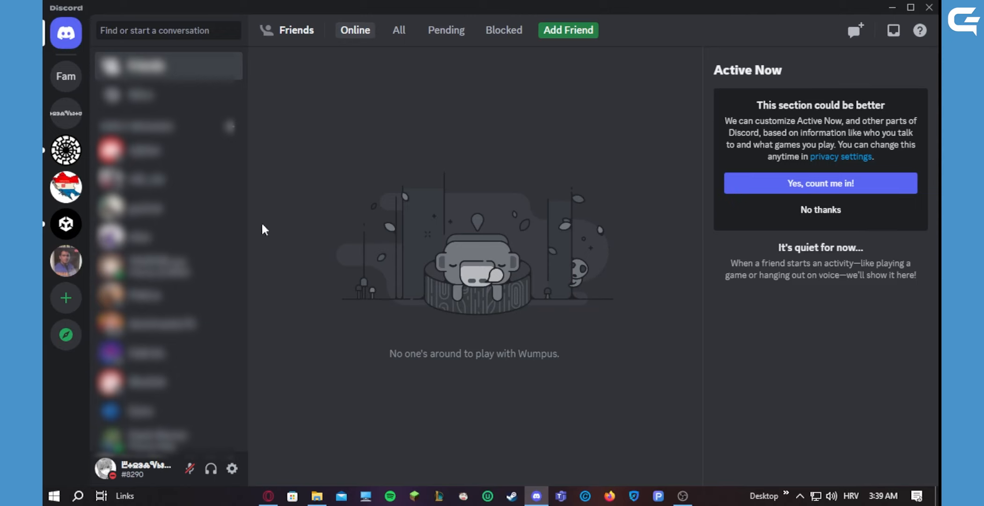
pyautogui.moveTo(627, 195)
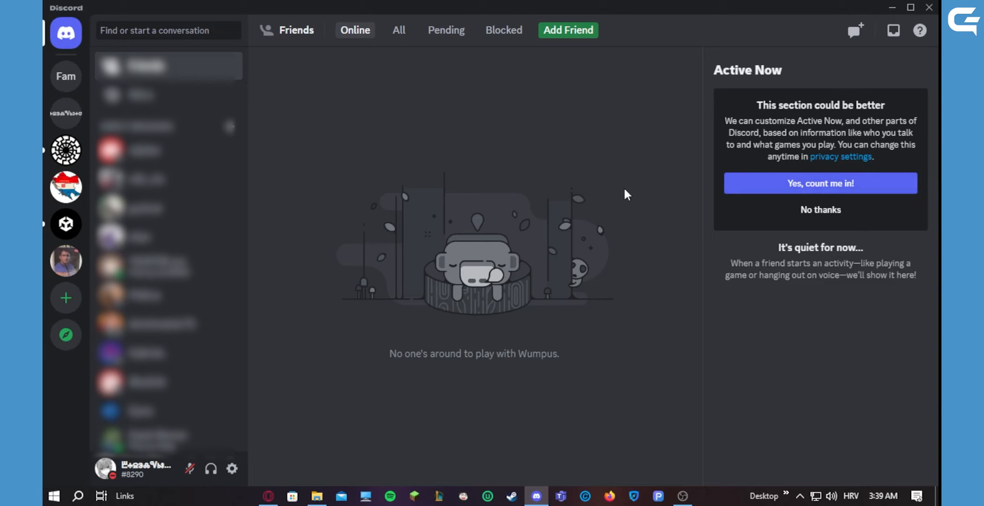
pyautogui.moveTo(939, 247)
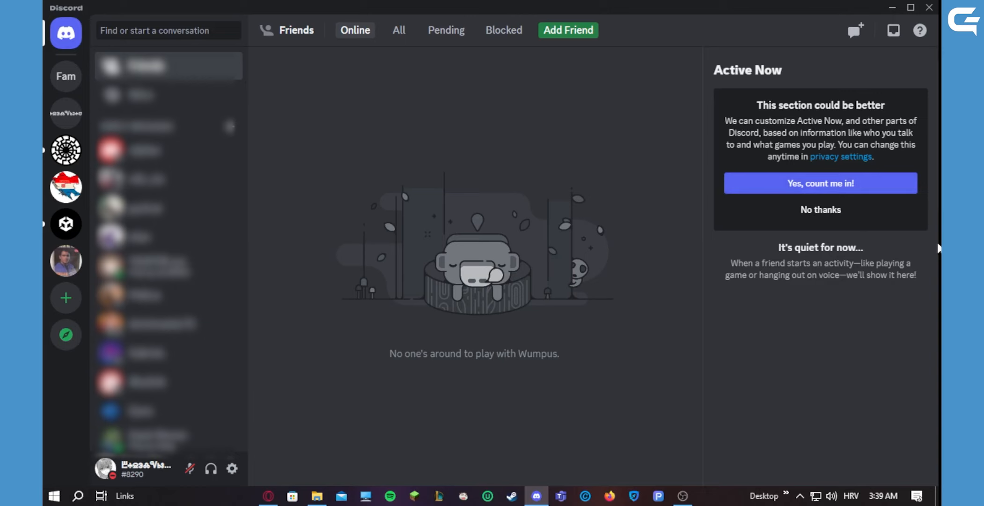
pyautogui.moveTo(362, 132)
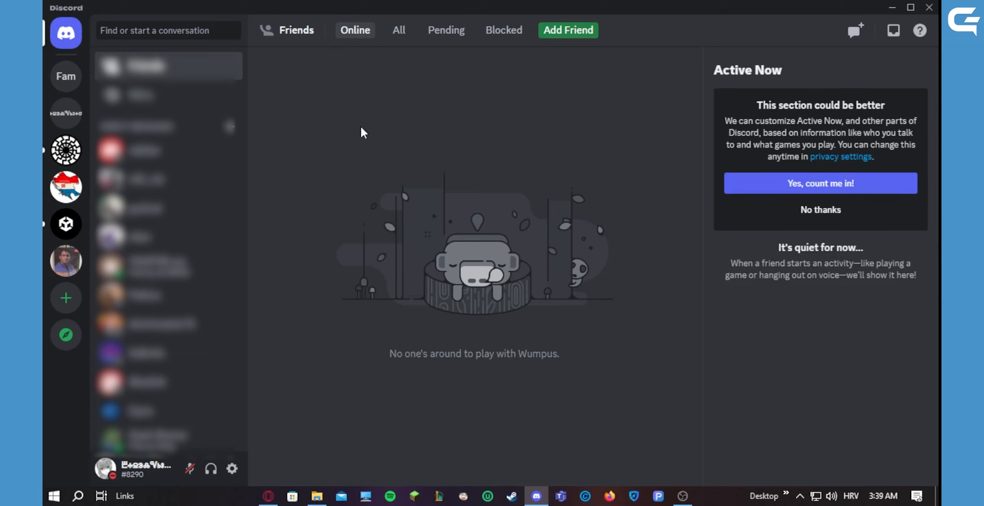
pyautogui.moveTo(232, 187)
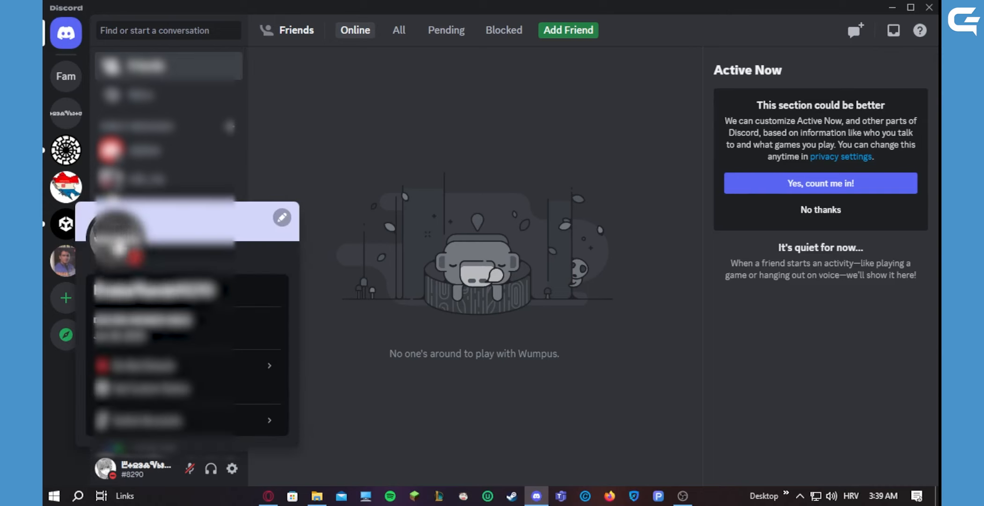
pyautogui.moveTo(282, 218)
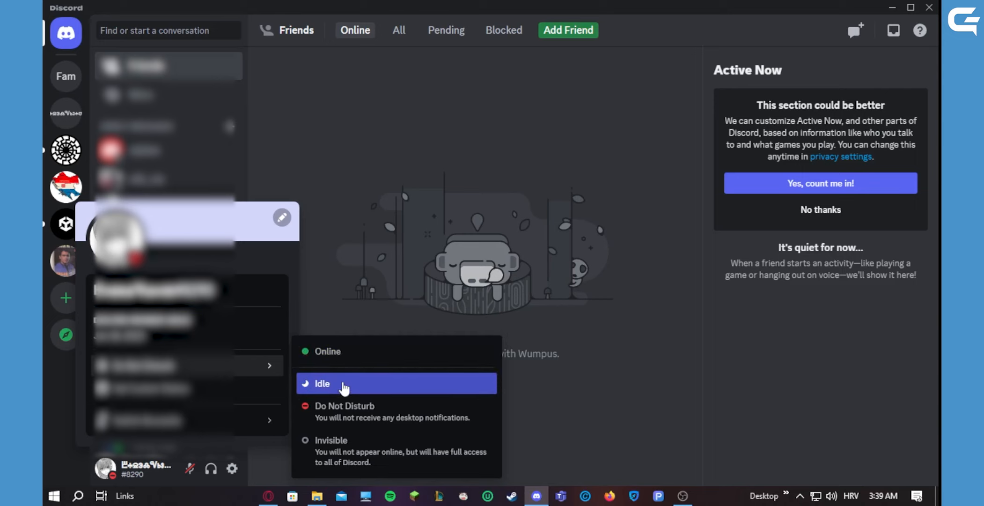
pyautogui.moveTo(348, 459)
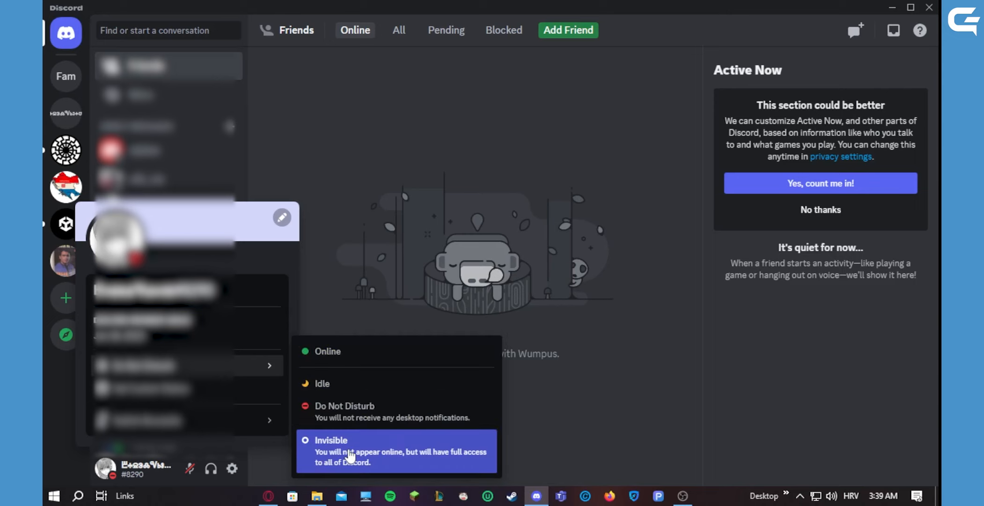
pyautogui.click(350, 445)
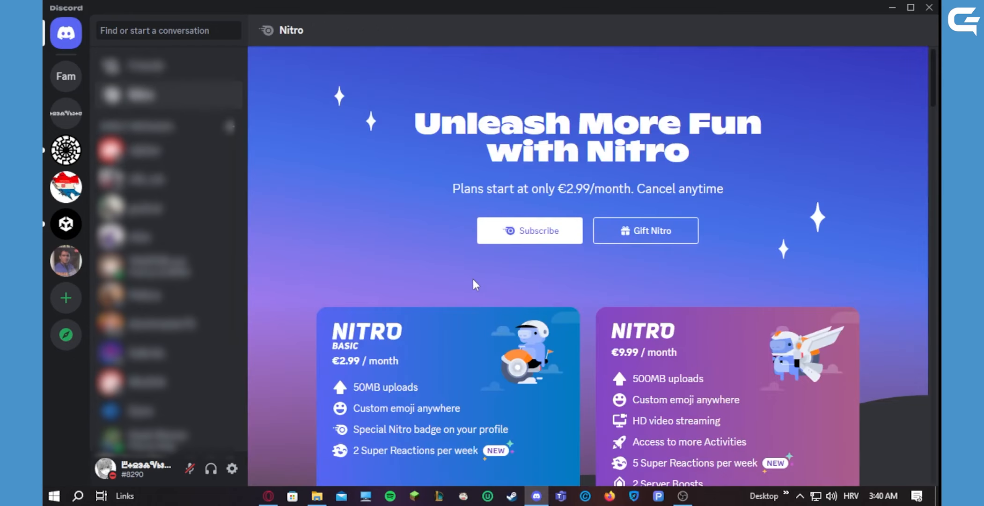
# Browse the Nitro plans, then go back to Friends in the sidebar
pyautogui.scroll(-3)
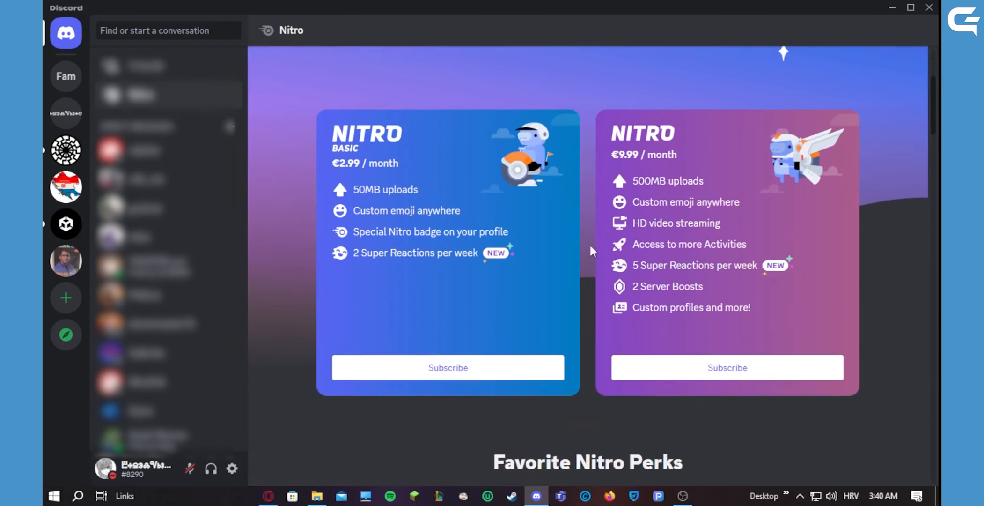
pyautogui.scroll(3)
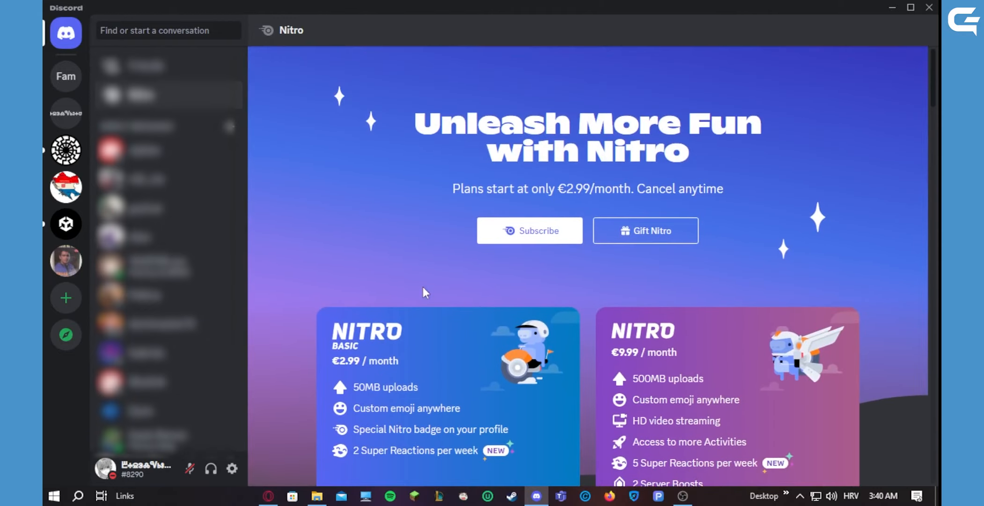
pyautogui.moveTo(640, 357)
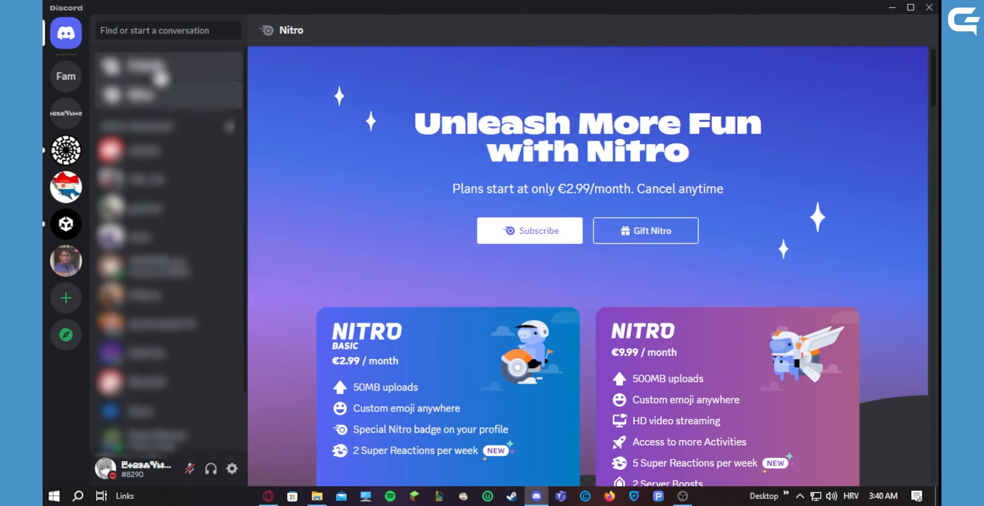
pyautogui.click(66, 32)
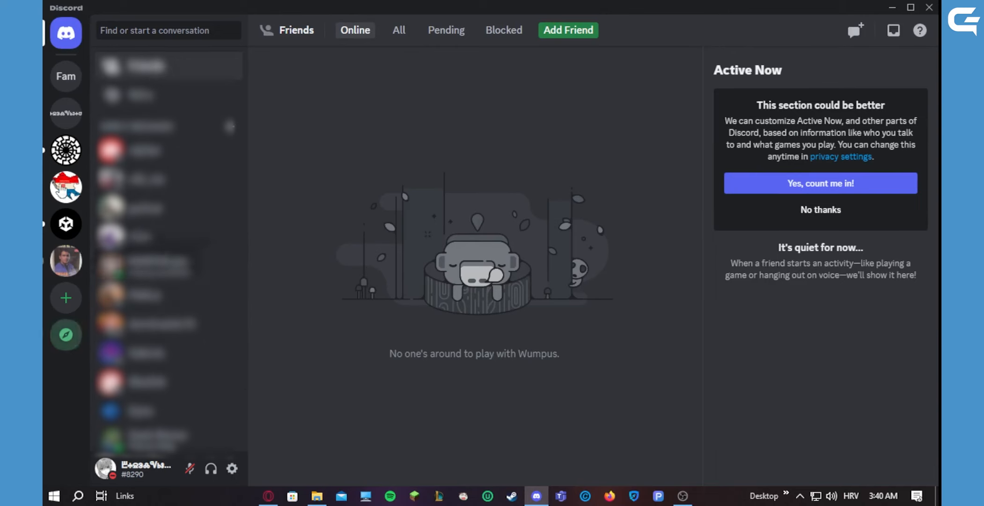
pyautogui.moveTo(65, 72)
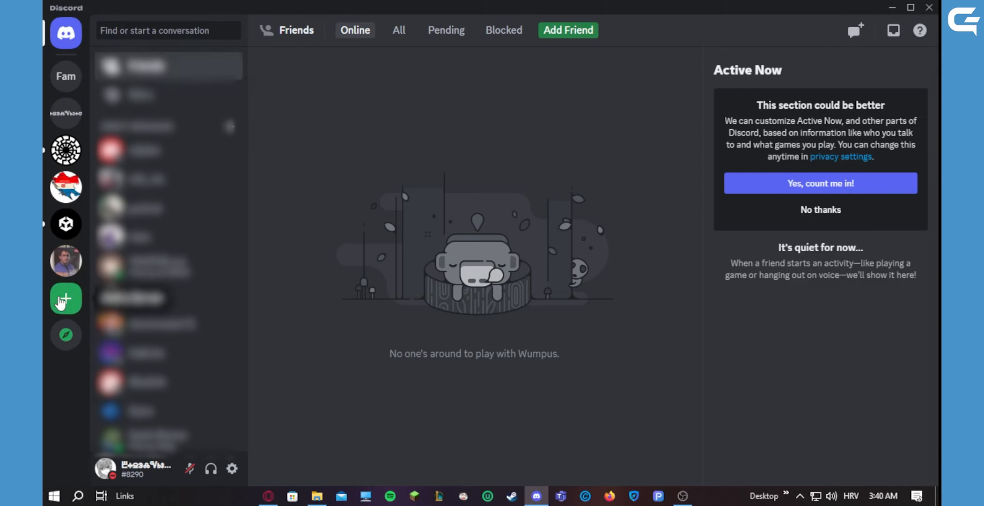
# Open the Create a server dialog with the green plus button
pyautogui.click(65, 298)
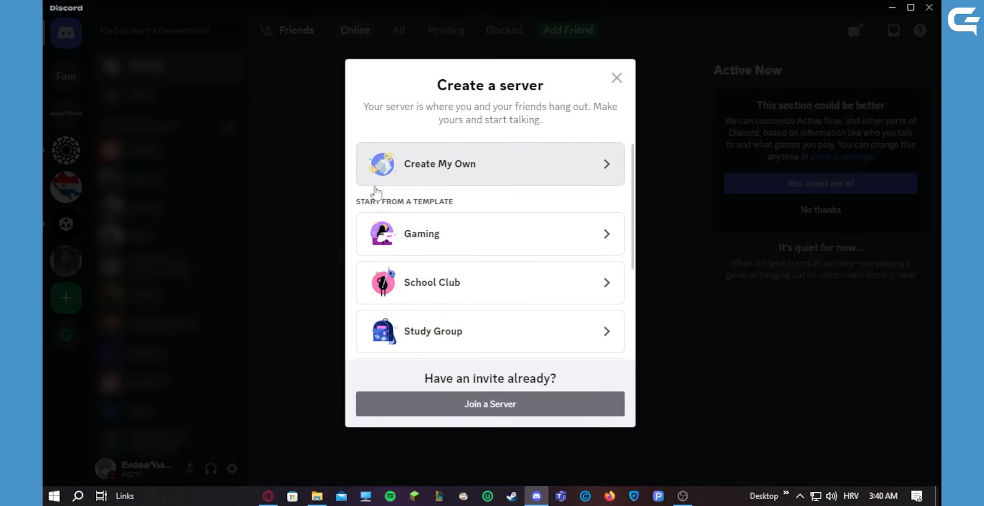
# Choose a server for me and my friends, then cancel the setup
pyautogui.scroll(-3)
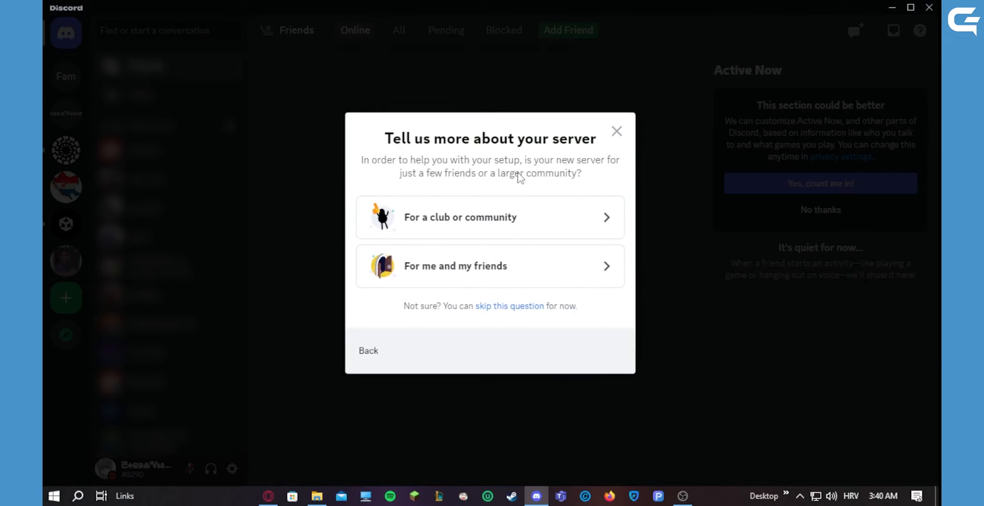
pyautogui.moveTo(457, 247)
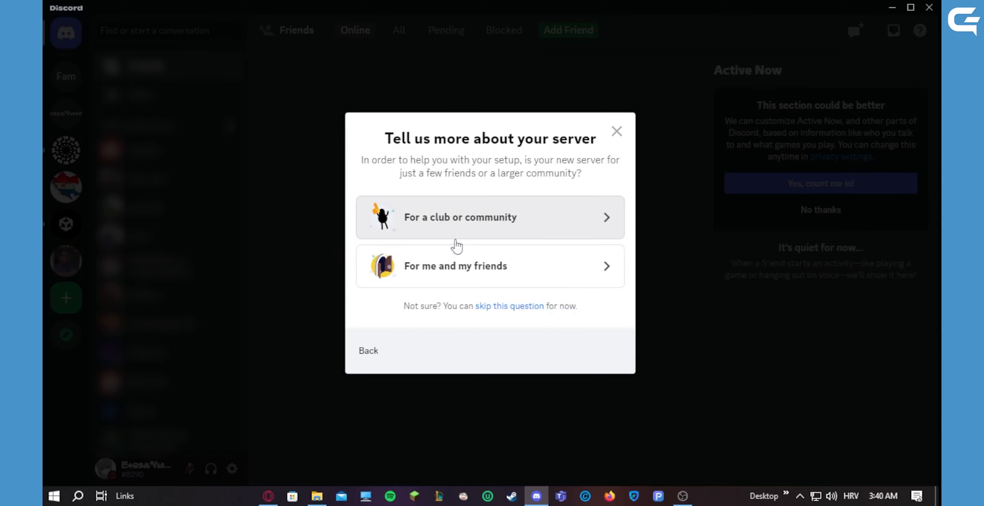
pyautogui.moveTo(477, 277)
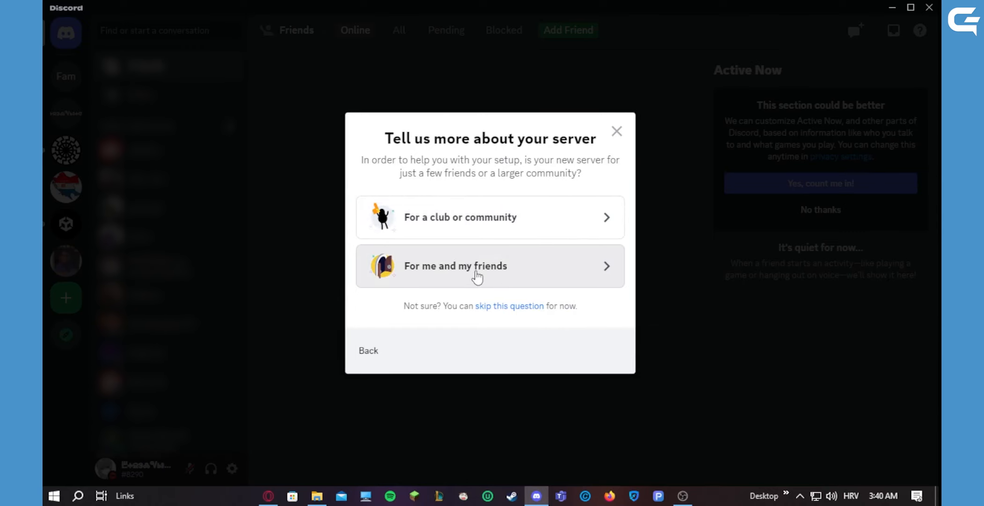
pyautogui.click(490, 266)
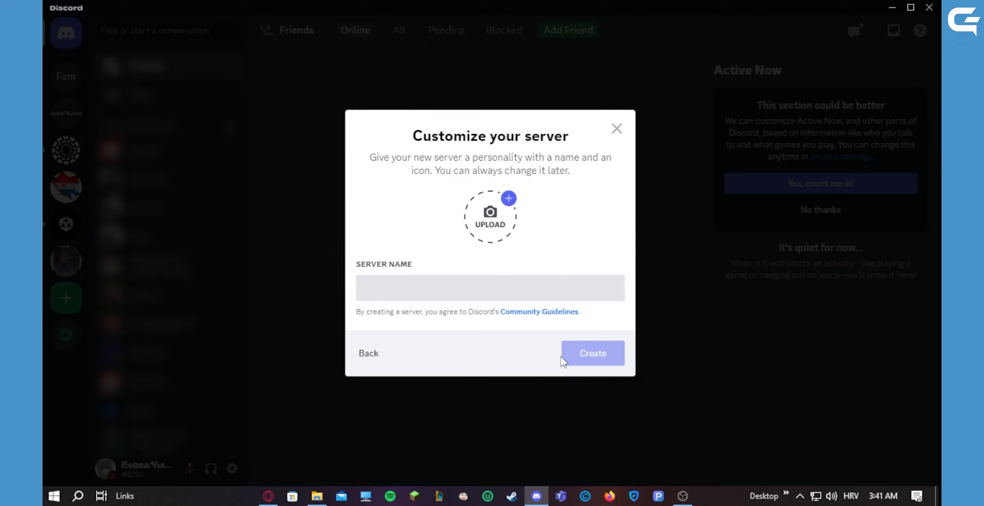
pyautogui.click(490, 287)
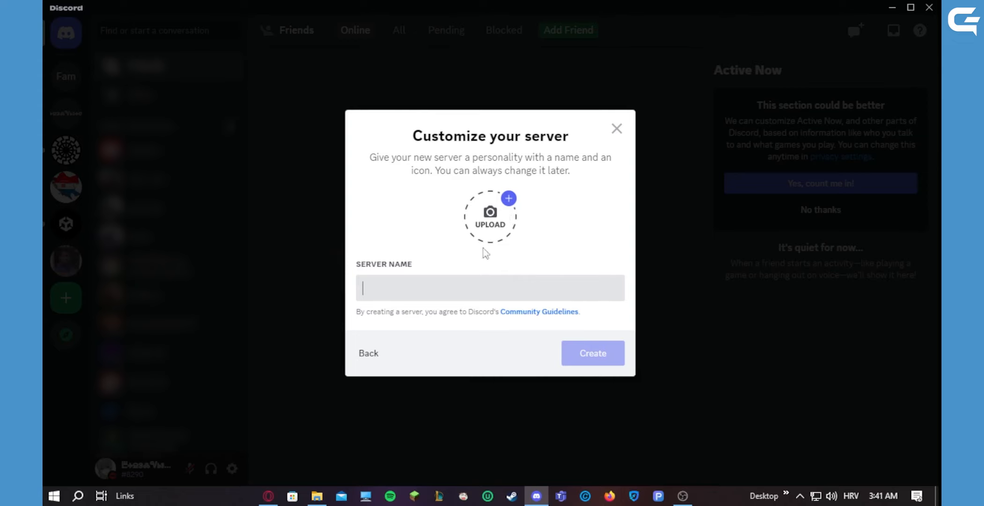
pyautogui.moveTo(466, 166)
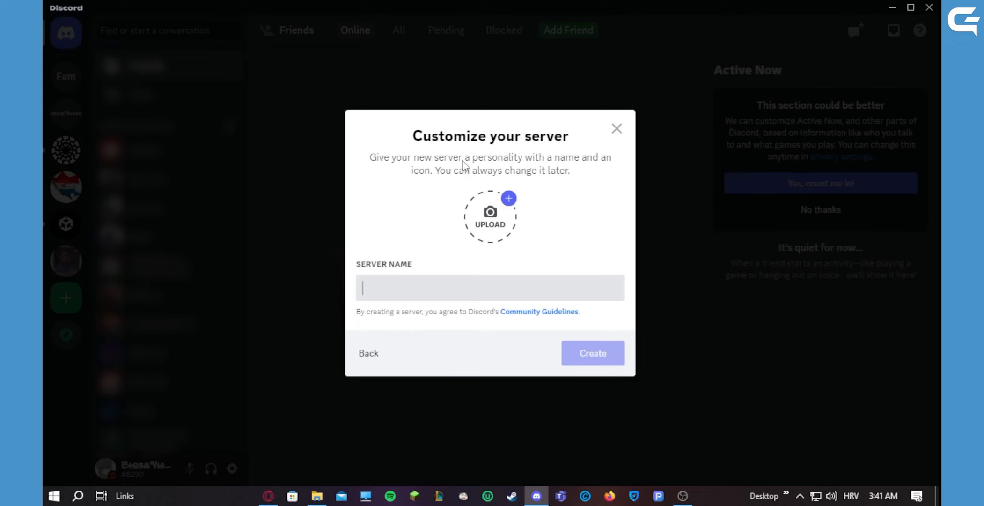
pyautogui.moveTo(497, 281)
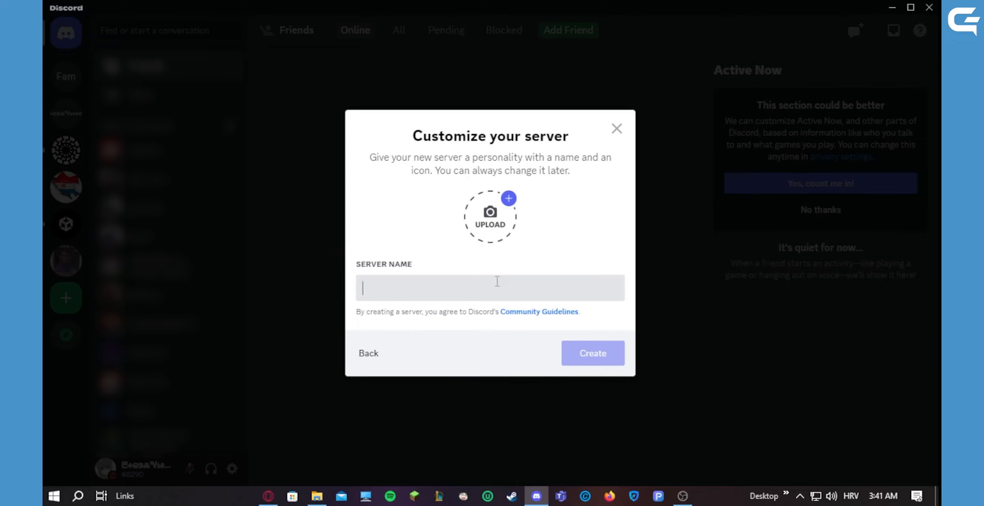
pyautogui.click(617, 128)
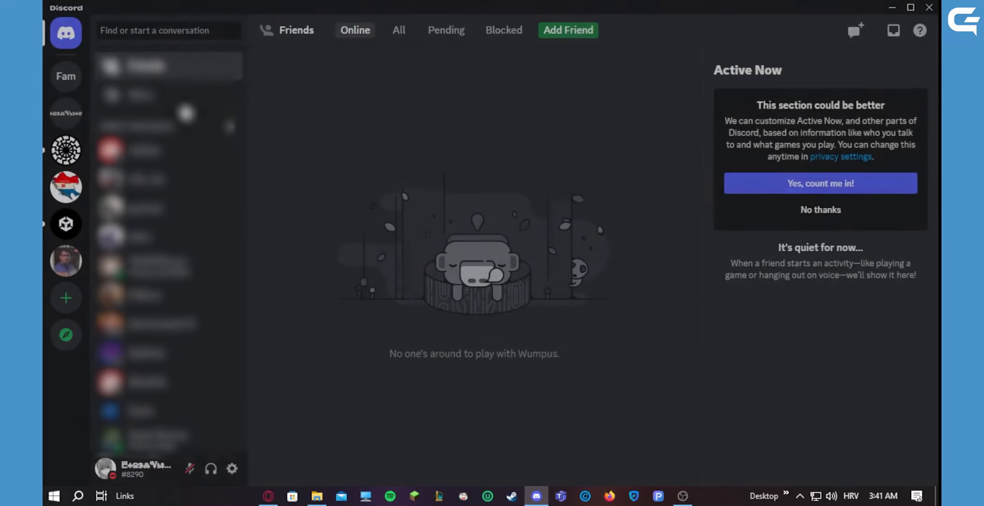
# Open the 'Fam' server icon to view its general channel
pyautogui.click(66, 76)
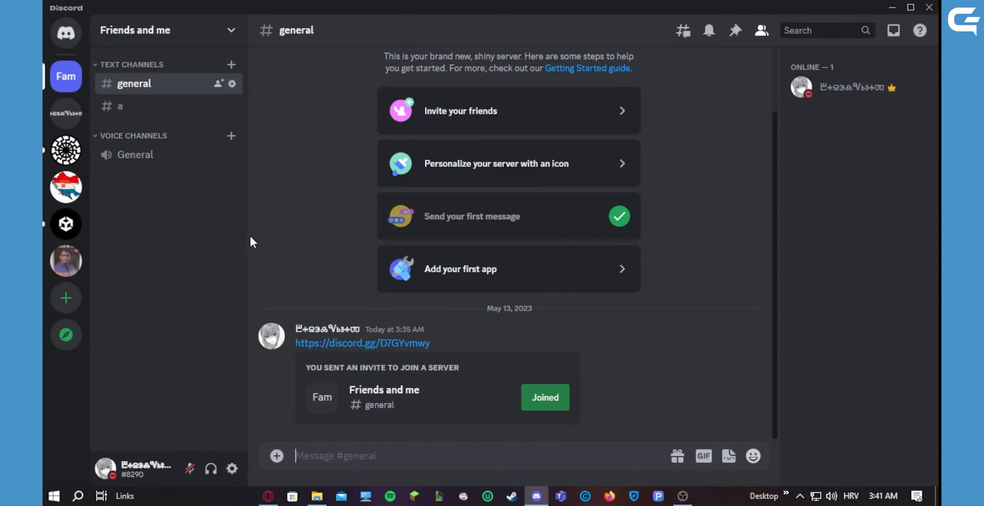
pyautogui.moveTo(941, 489)
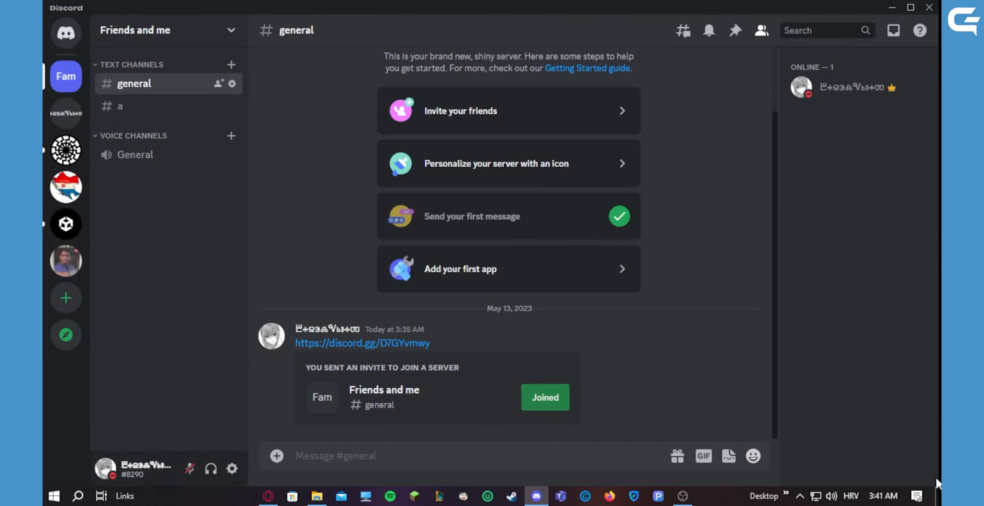
pyautogui.moveTo(656, 182)
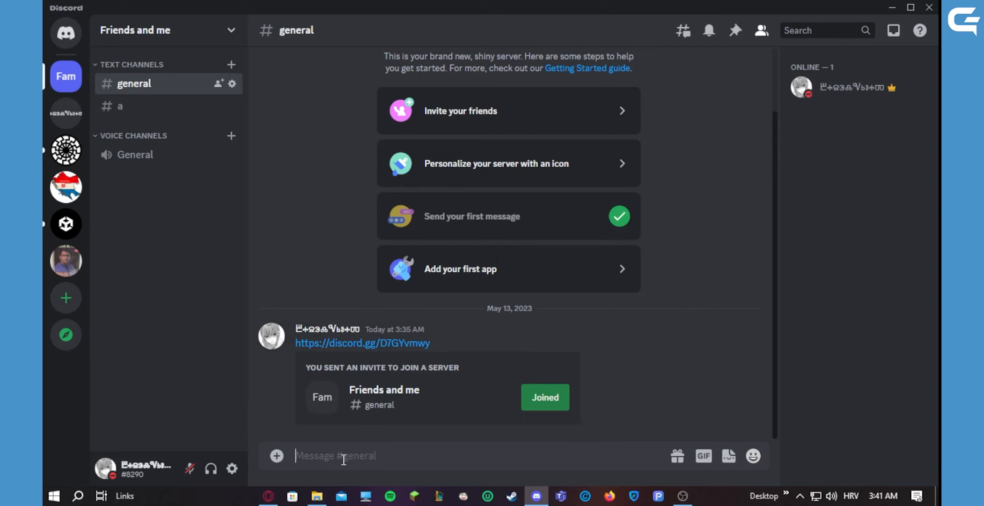
pyautogui.moveTo(368, 300)
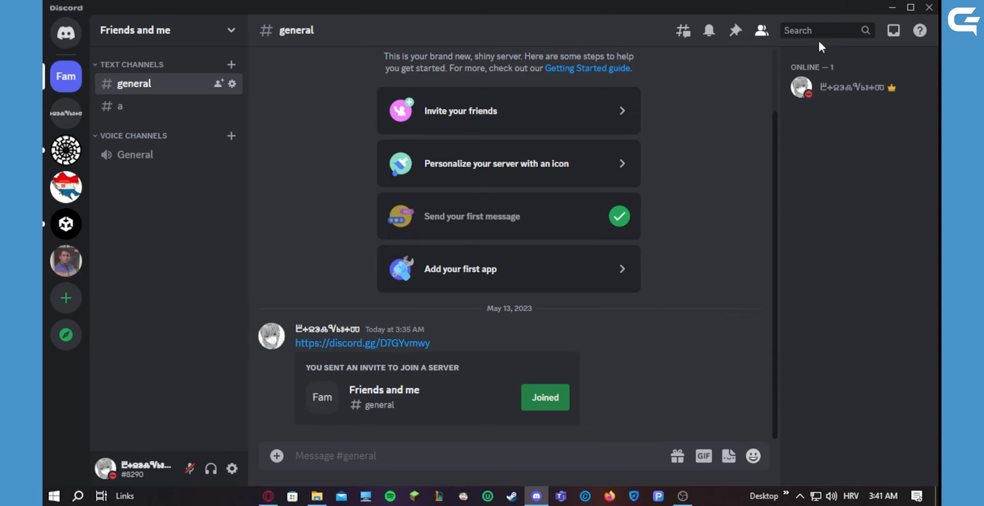
pyautogui.moveTo(754, 219)
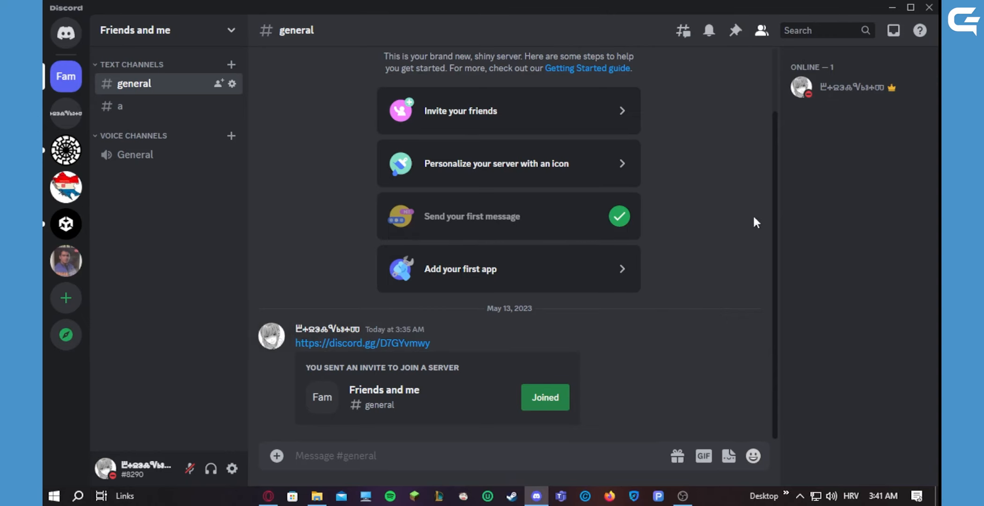
pyautogui.moveTo(829, 94)
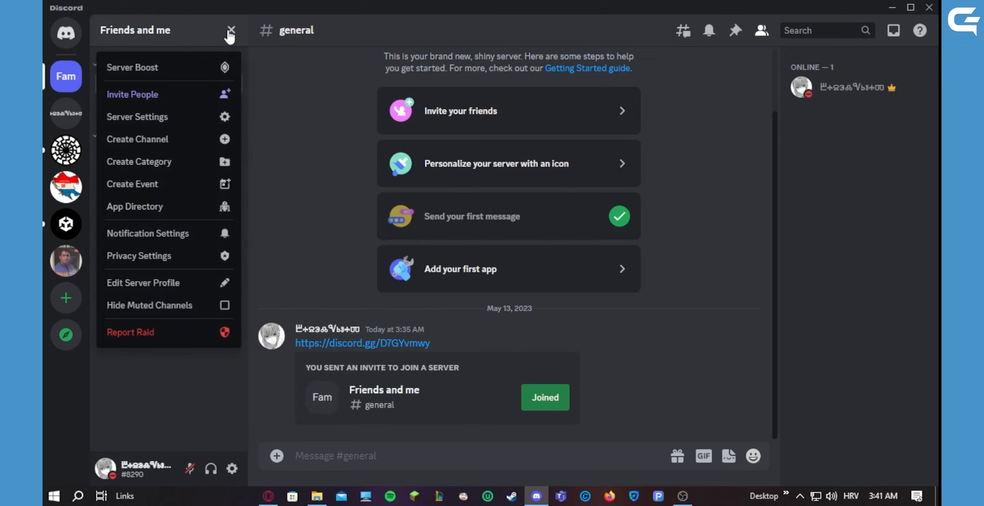
pyautogui.moveTo(186, 308)
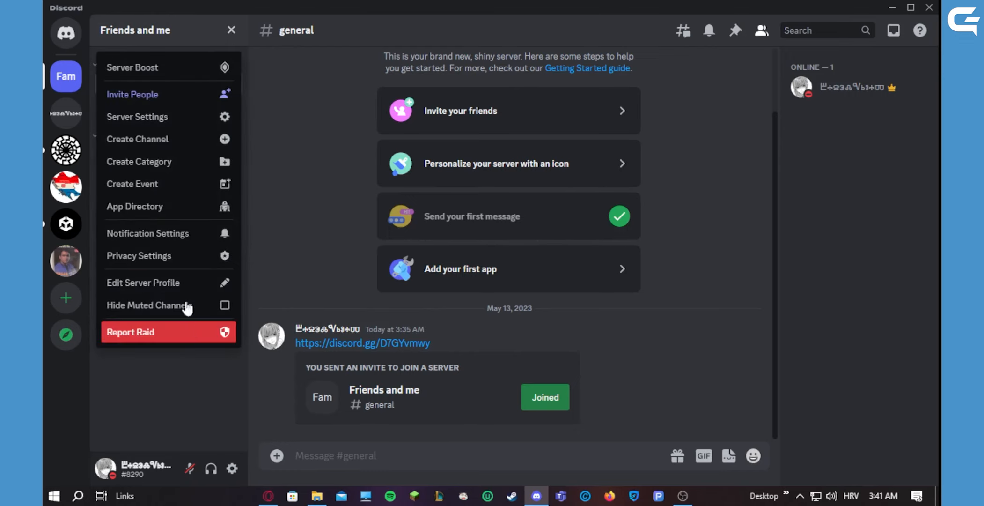
pyautogui.moveTo(169, 340)
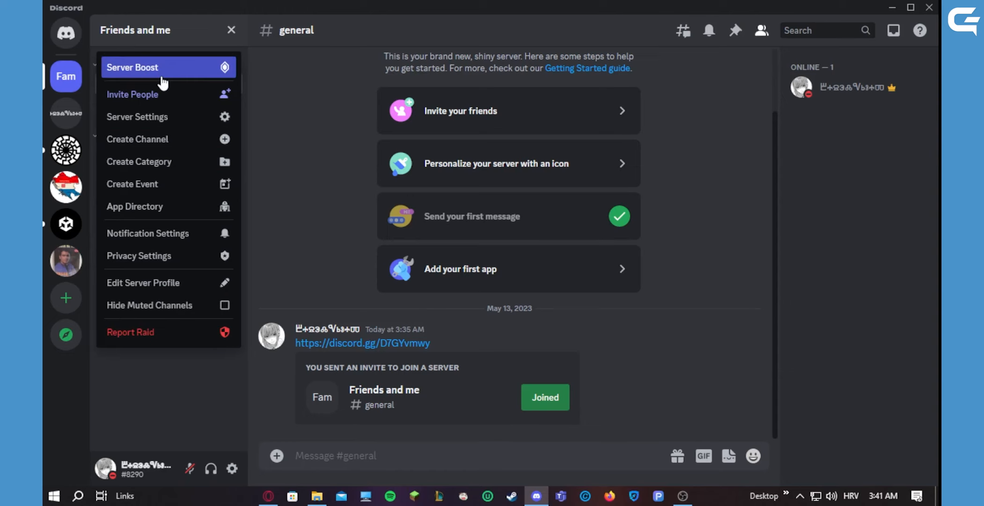
pyautogui.moveTo(172, 99)
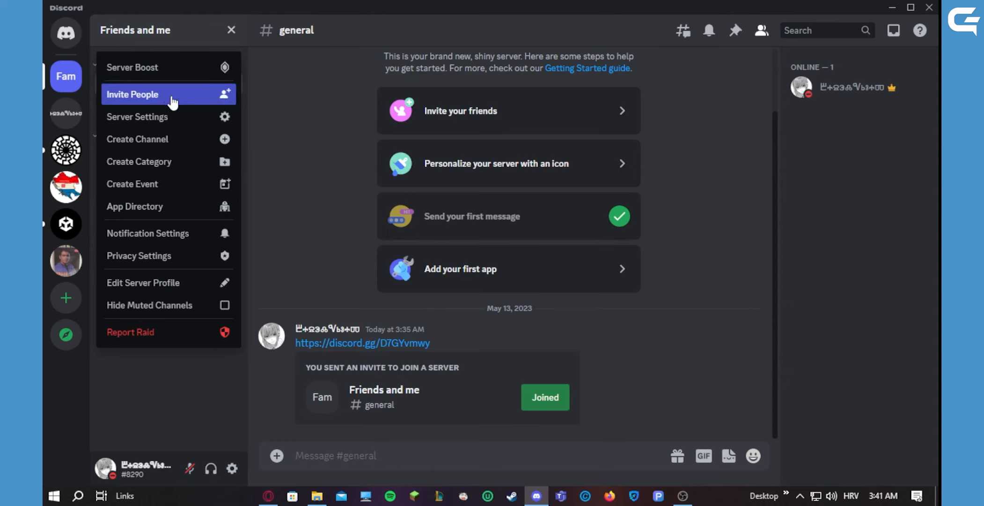
pyautogui.click(133, 94)
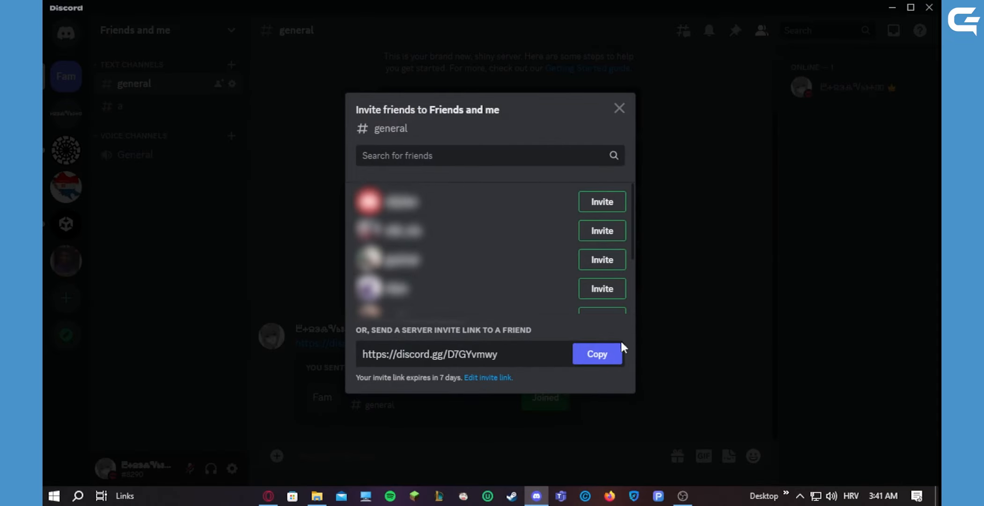
pyautogui.click(619, 108)
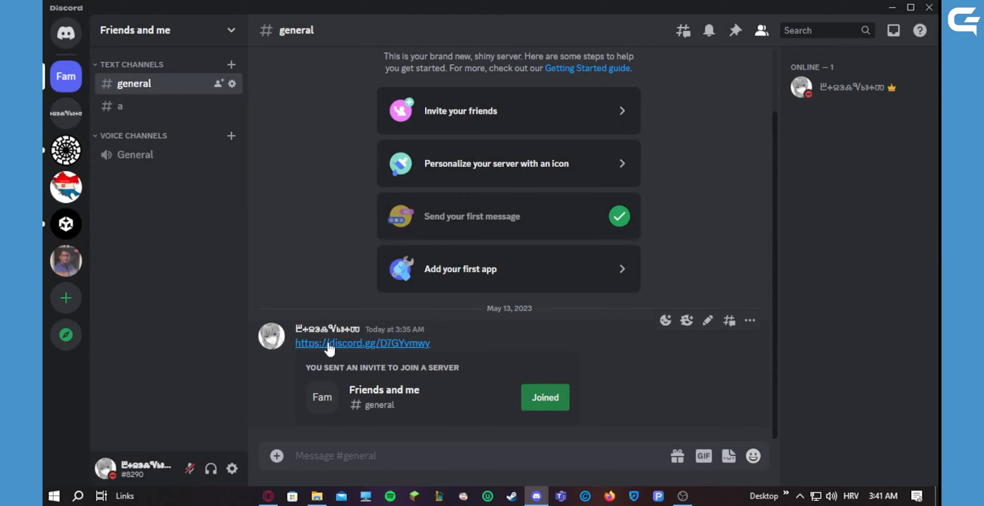
pyautogui.moveTo(391, 355)
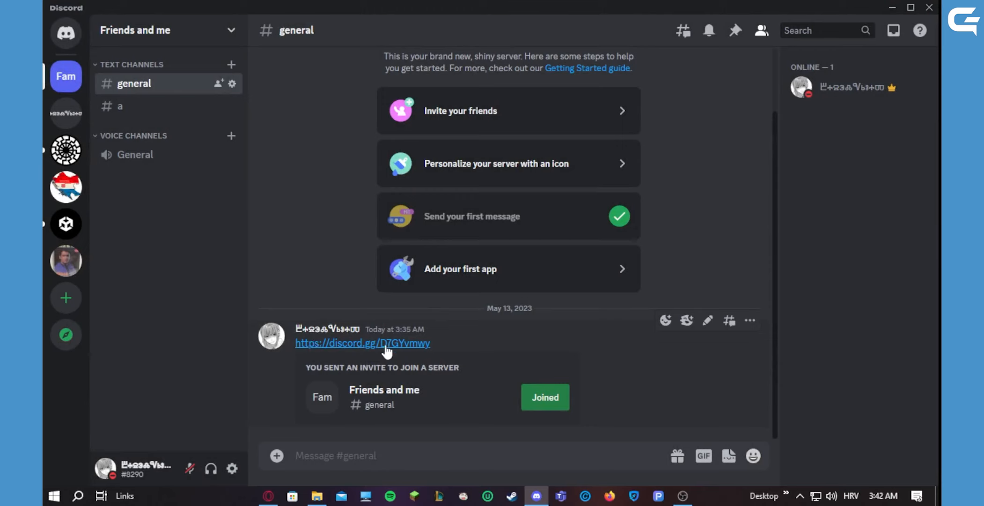
pyautogui.moveTo(383, 351)
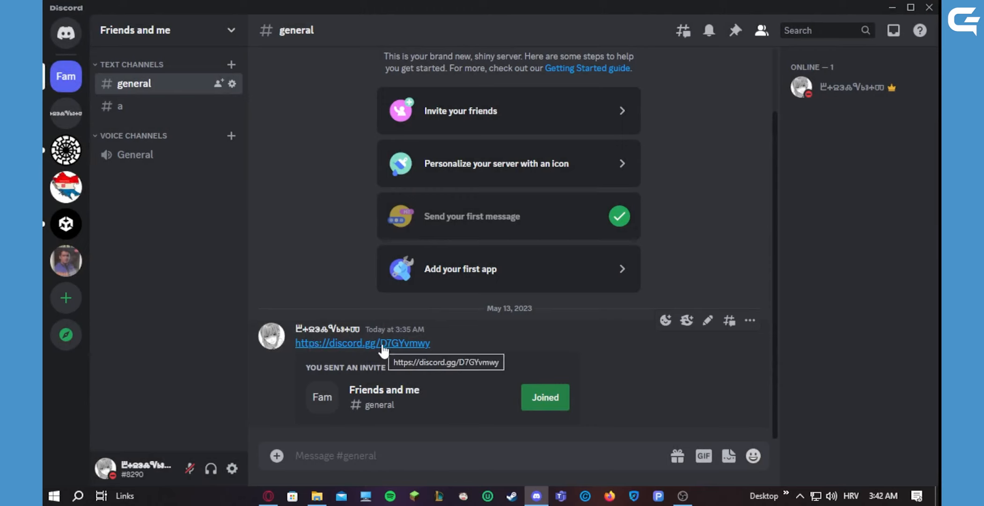
pyautogui.moveTo(460, 341)
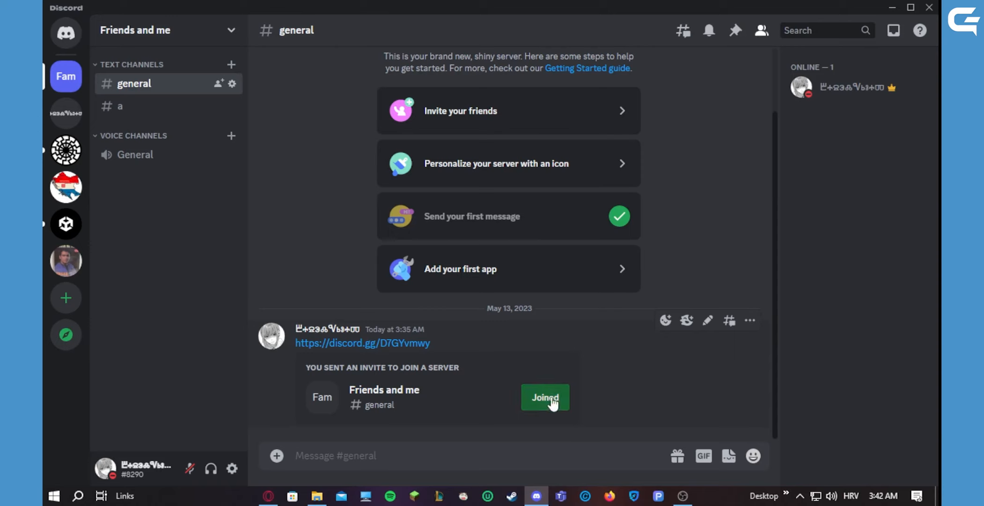
pyautogui.moveTo(476, 272)
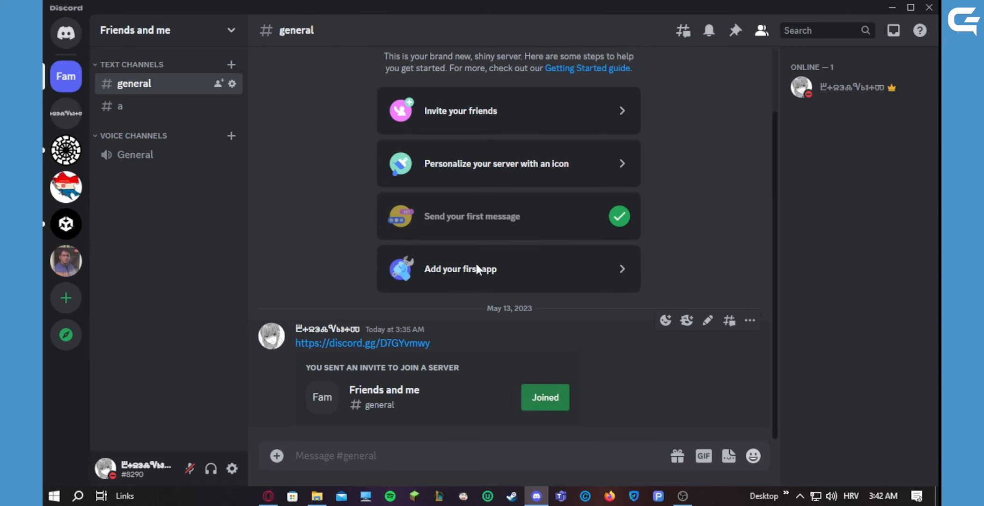
pyautogui.moveTo(720, 150)
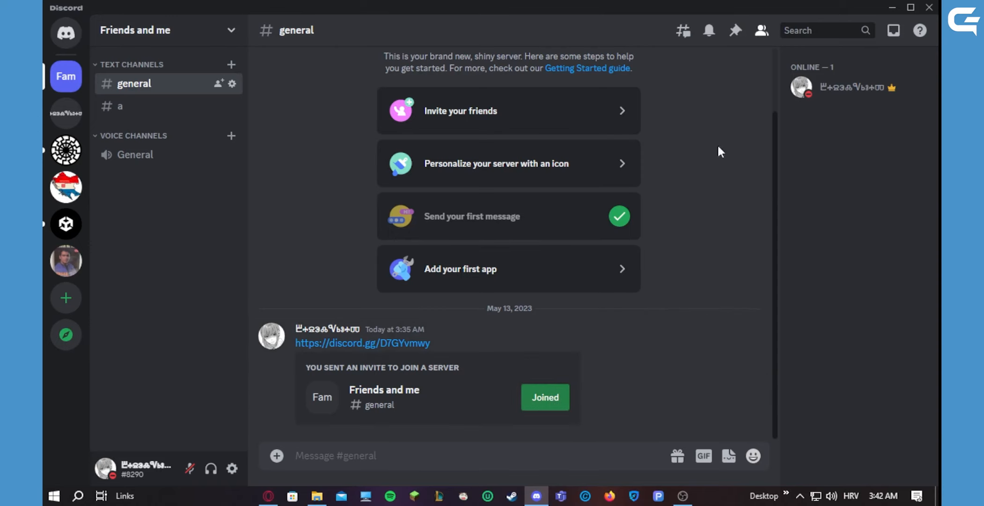
pyautogui.moveTo(808, 111)
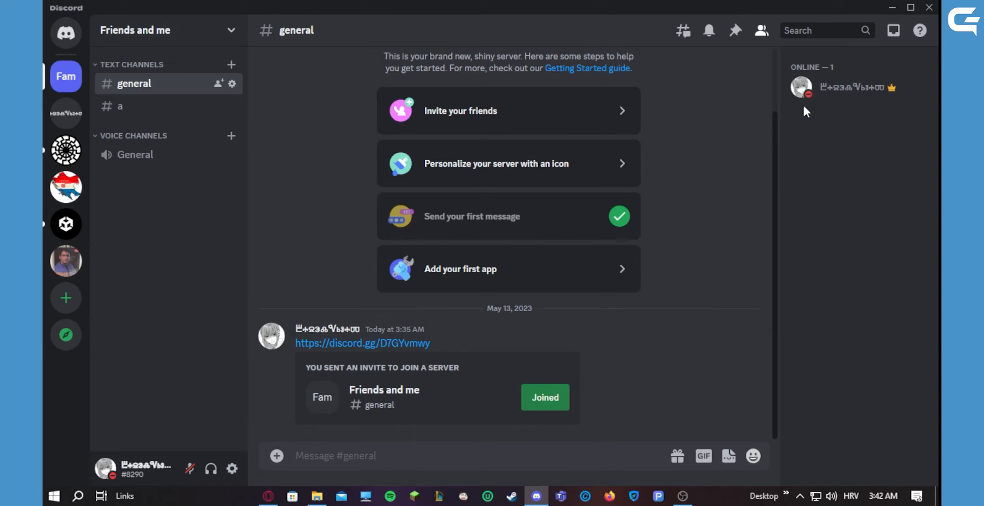
pyautogui.moveTo(378, 433)
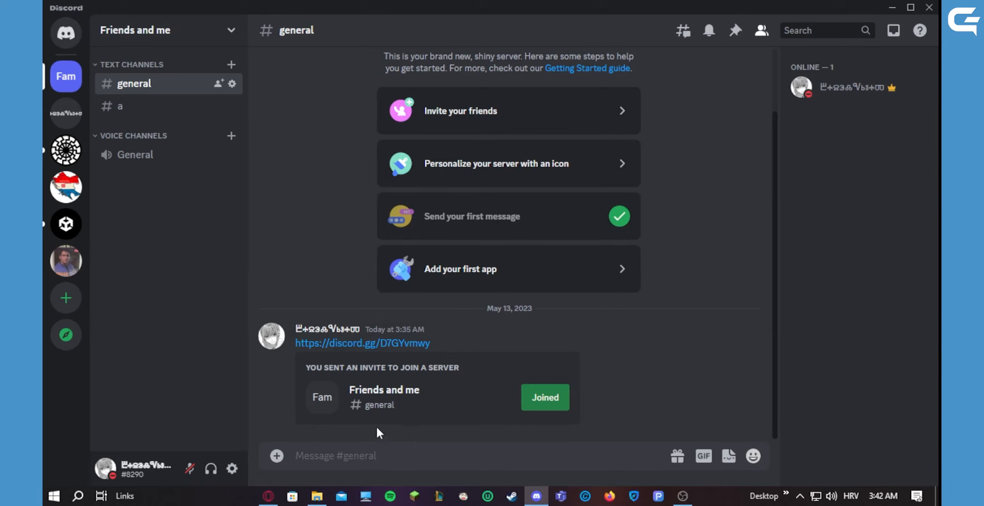
pyautogui.moveTo(307, 444)
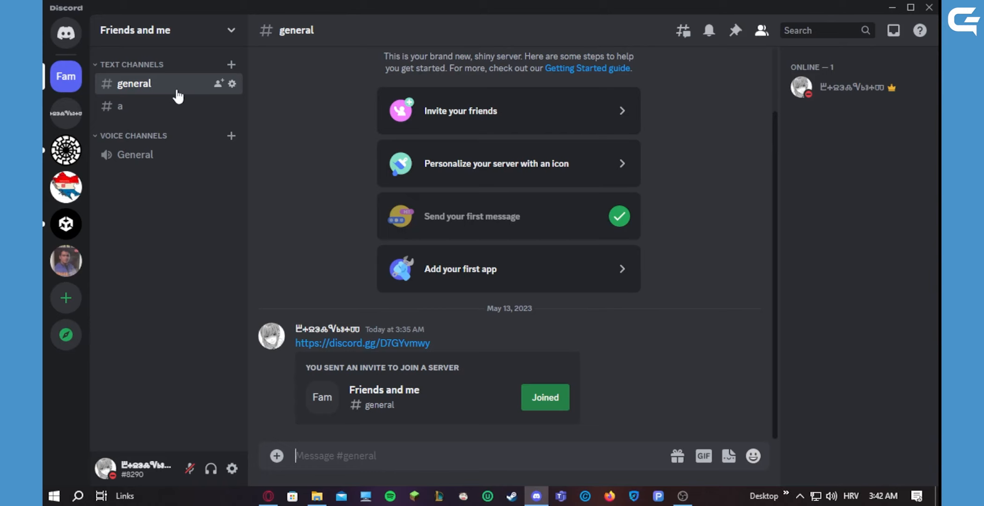
pyautogui.click(121, 107)
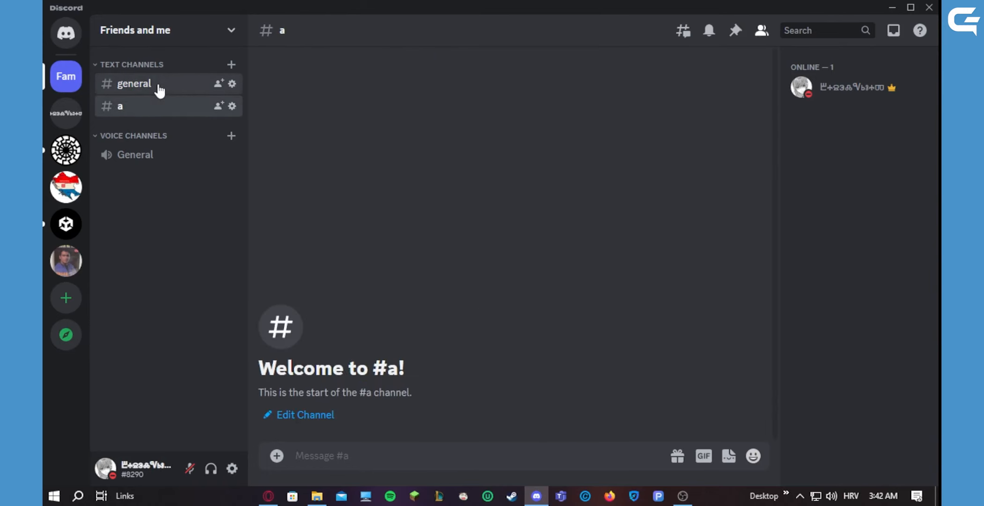
pyautogui.click(135, 84)
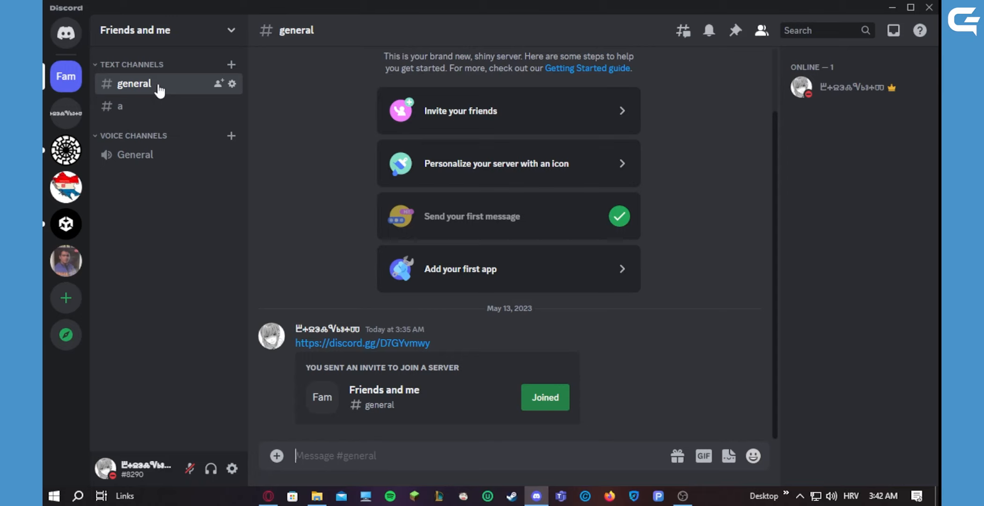
pyautogui.moveTo(232, 84)
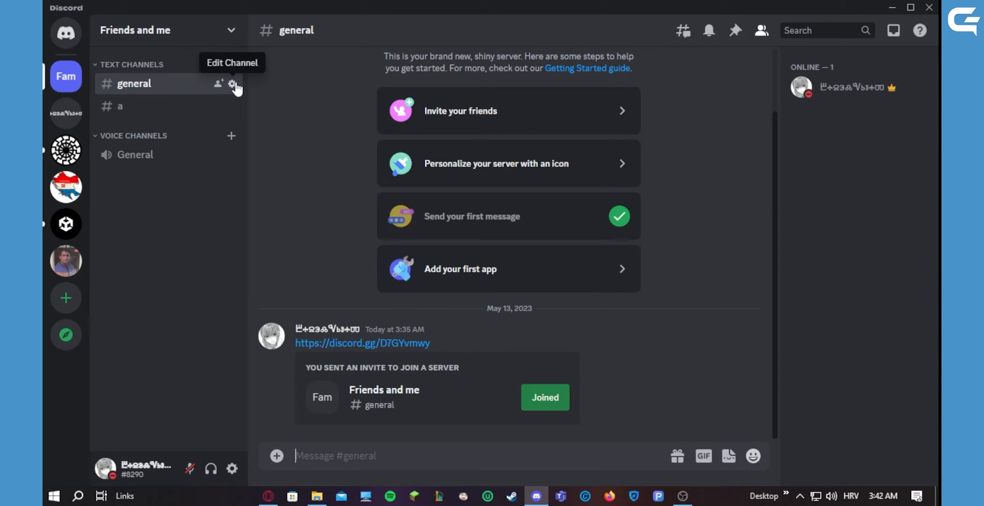
pyautogui.moveTo(232, 111)
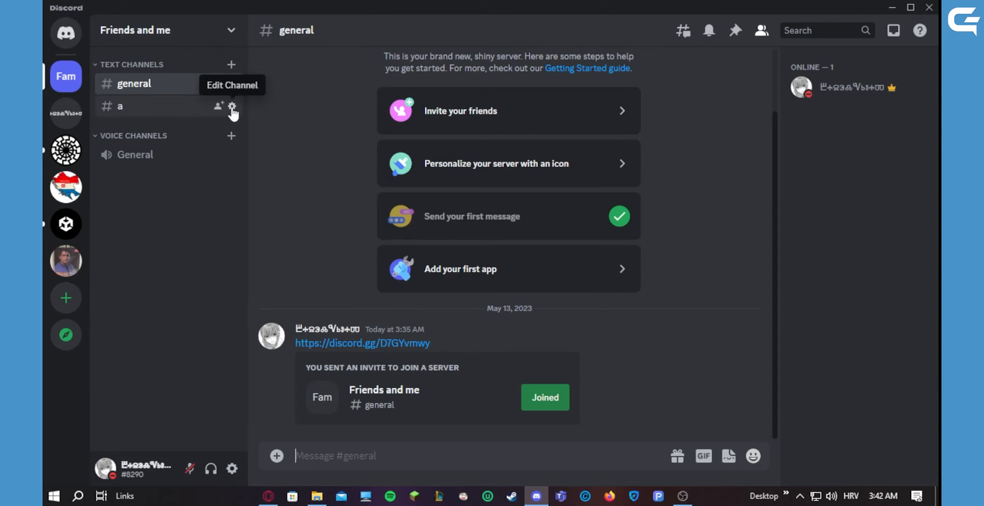
pyautogui.click(233, 109)
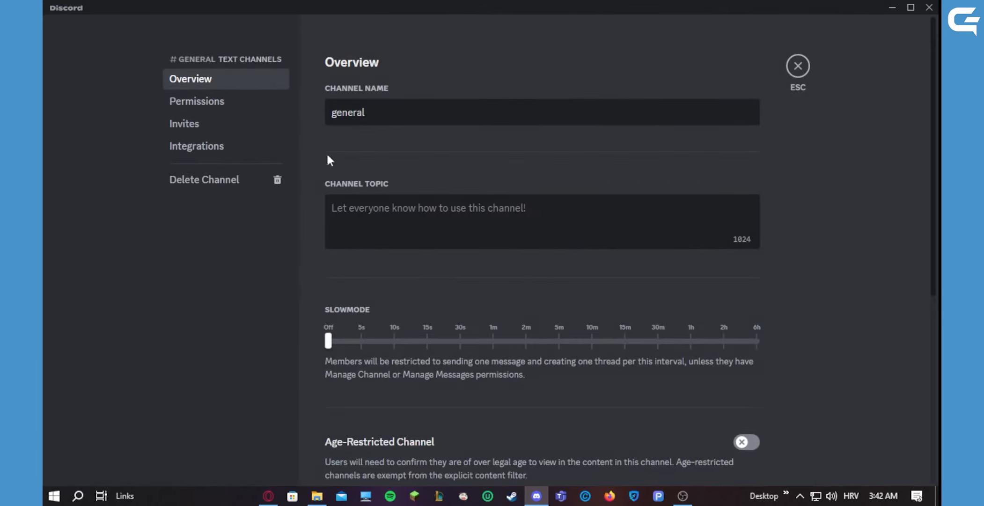
pyautogui.scroll(-3)
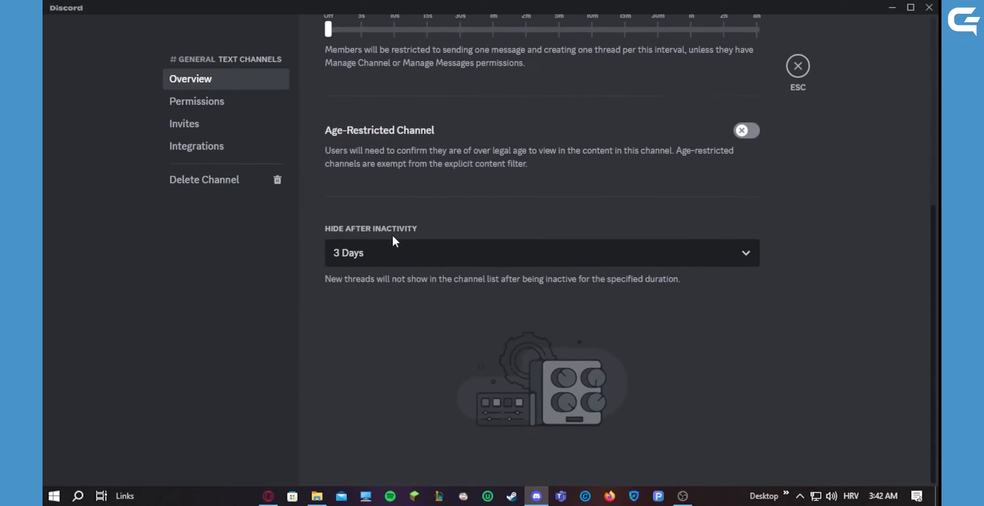
pyautogui.scroll(3)
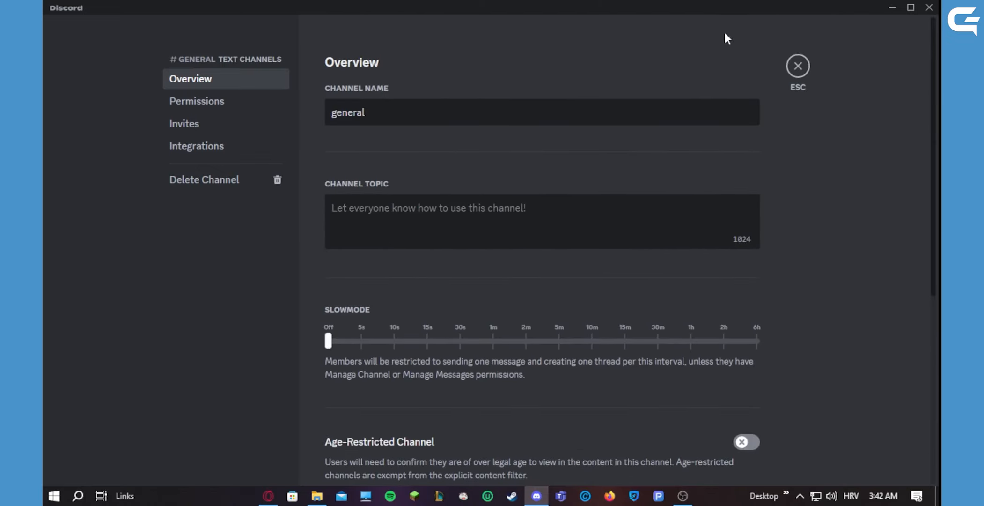
pyautogui.click(798, 65)
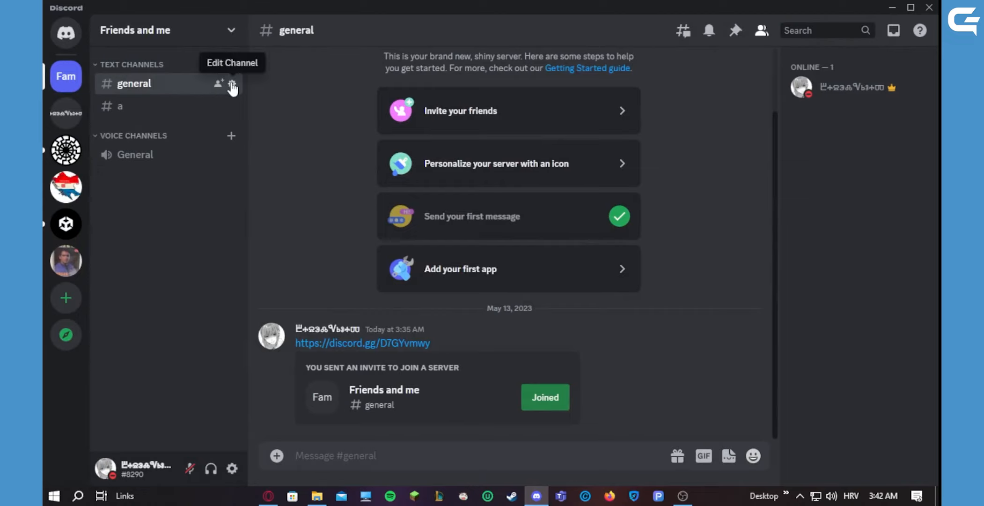
pyautogui.click(232, 84)
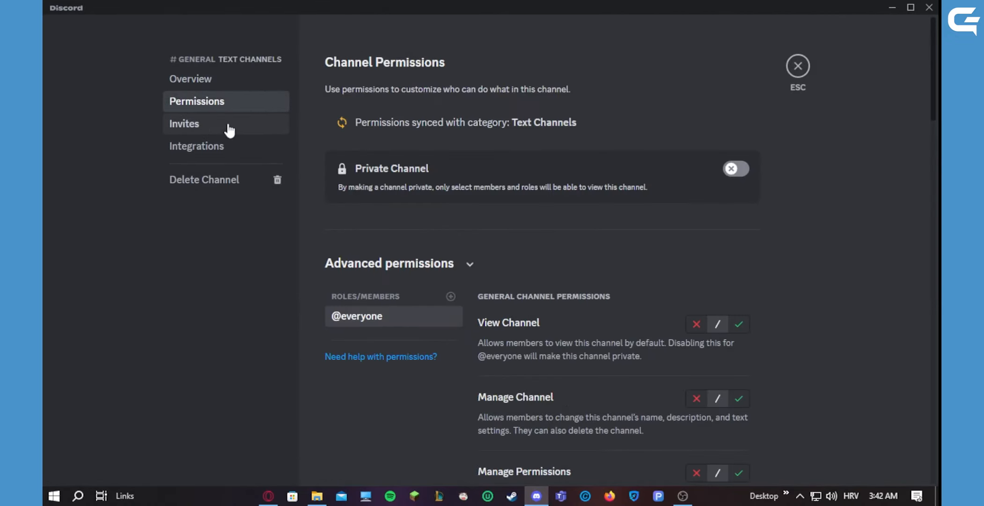
pyautogui.click(190, 79)
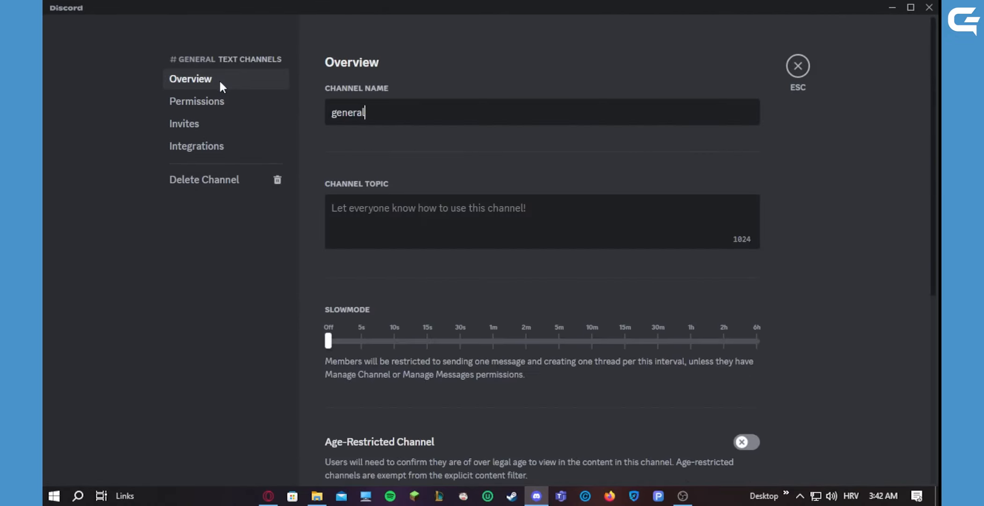
pyautogui.click(798, 65)
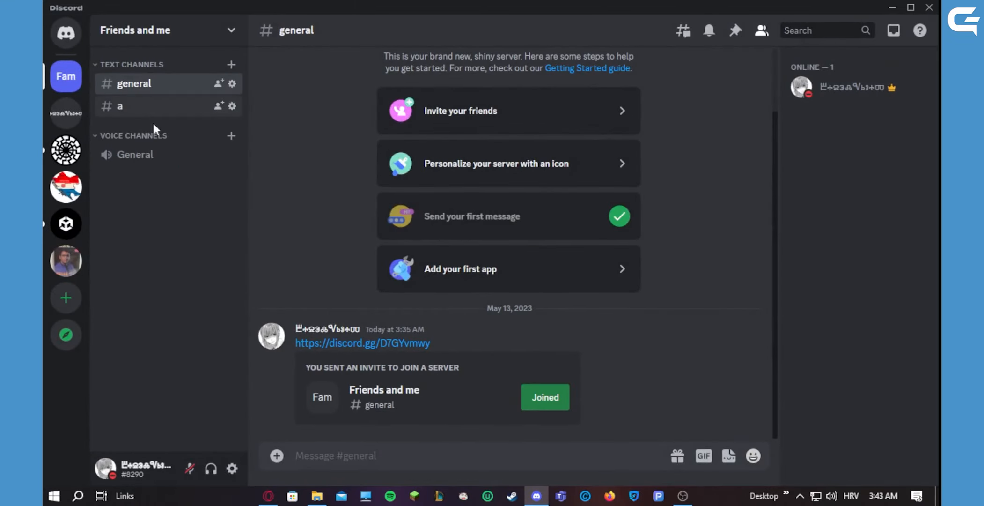
pyautogui.moveTo(150, 166)
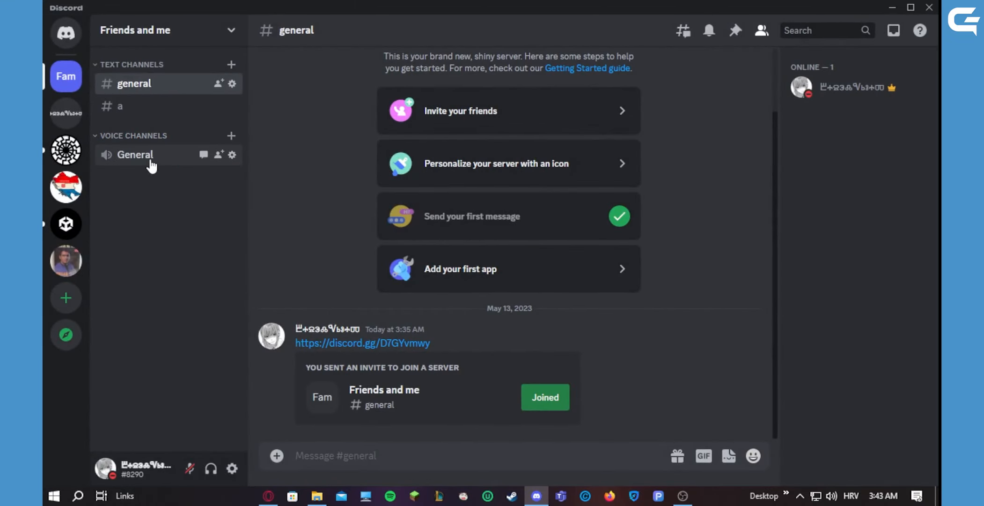
pyautogui.moveTo(232, 155)
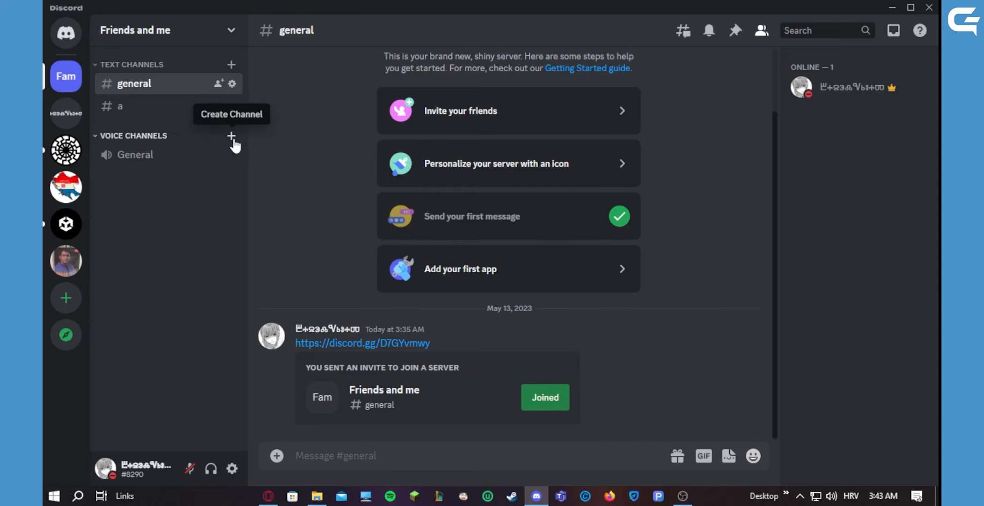
pyautogui.click(231, 137)
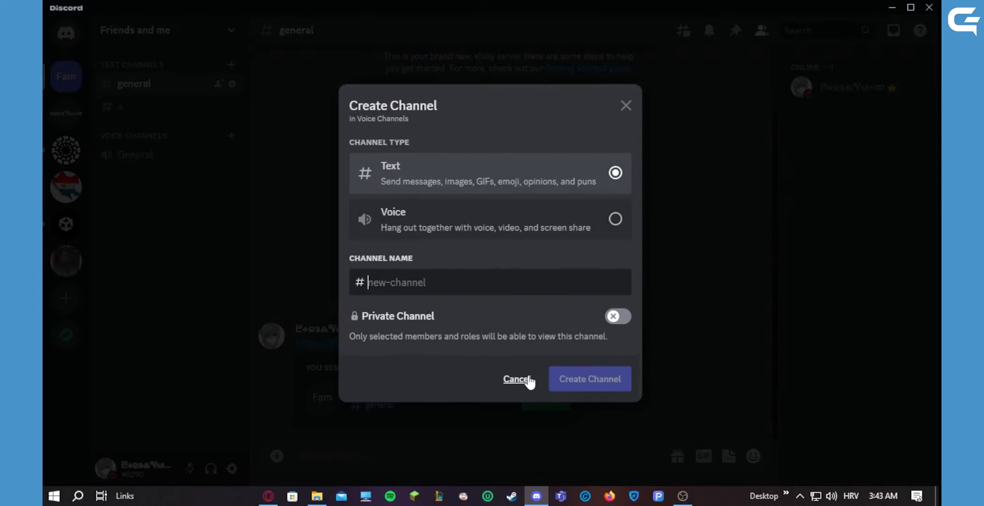
pyautogui.click(590, 378)
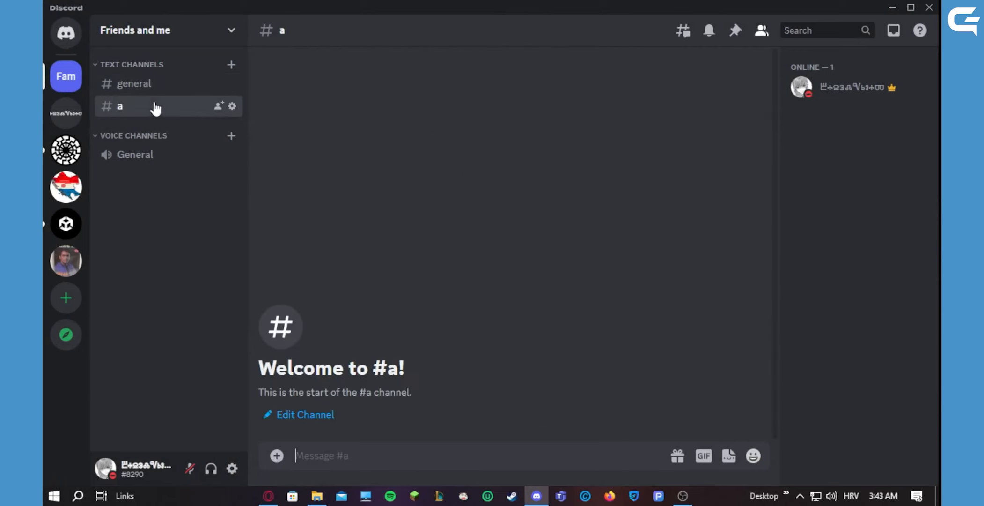
pyautogui.click(135, 84)
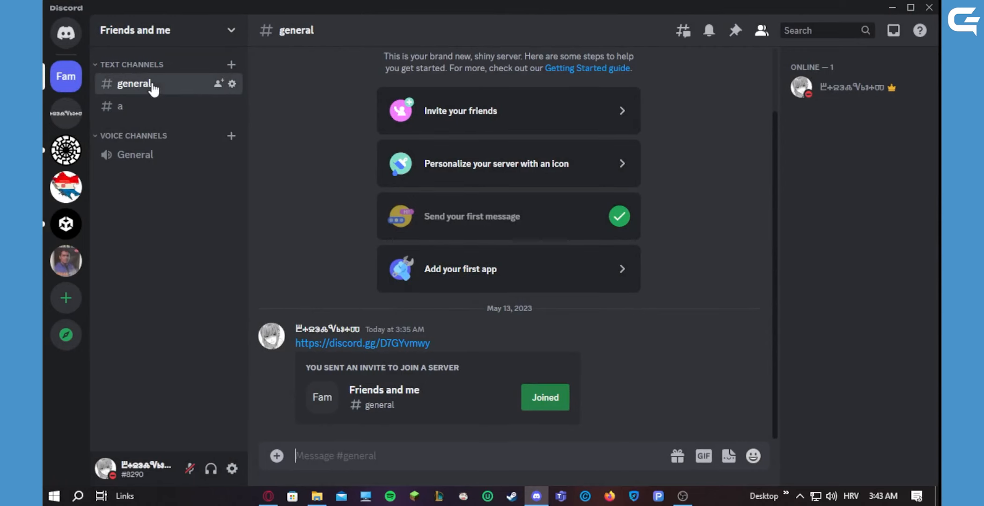
pyautogui.moveTo(168, 174)
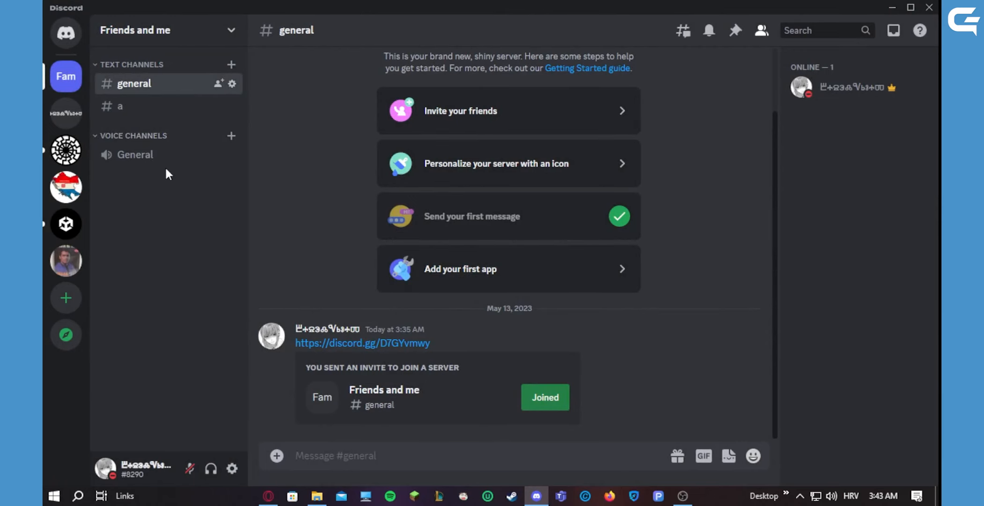
pyautogui.moveTo(291, 245)
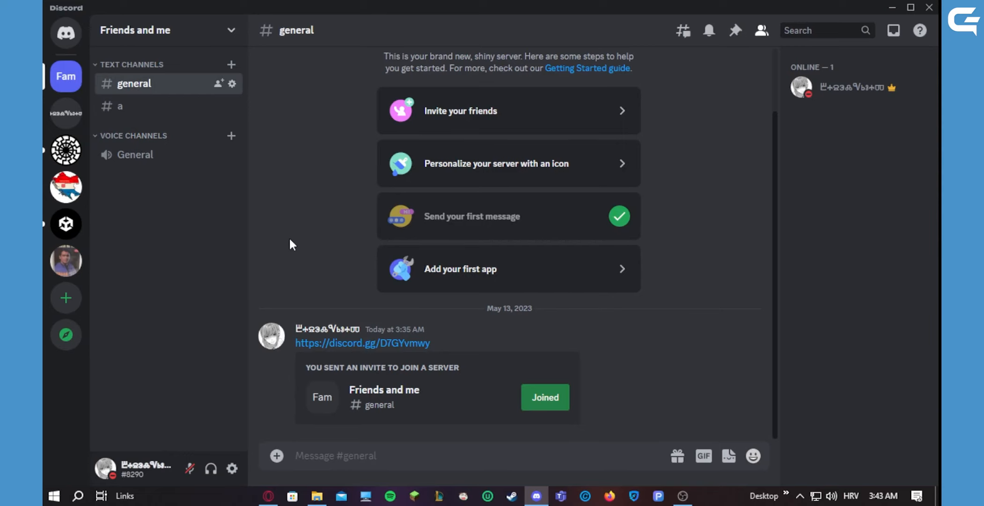
pyautogui.moveTo(301, 228)
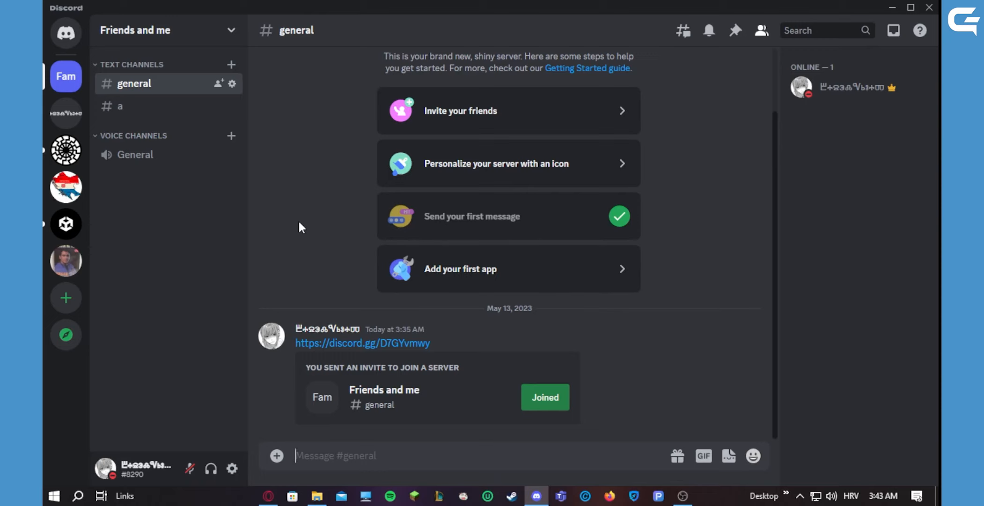
pyautogui.moveTo(741, 117)
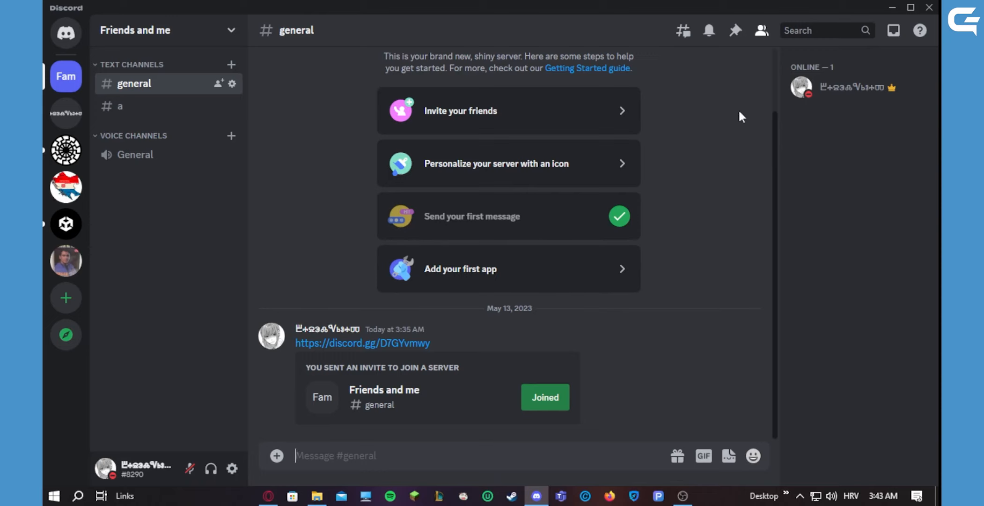
pyautogui.moveTo(711, 133)
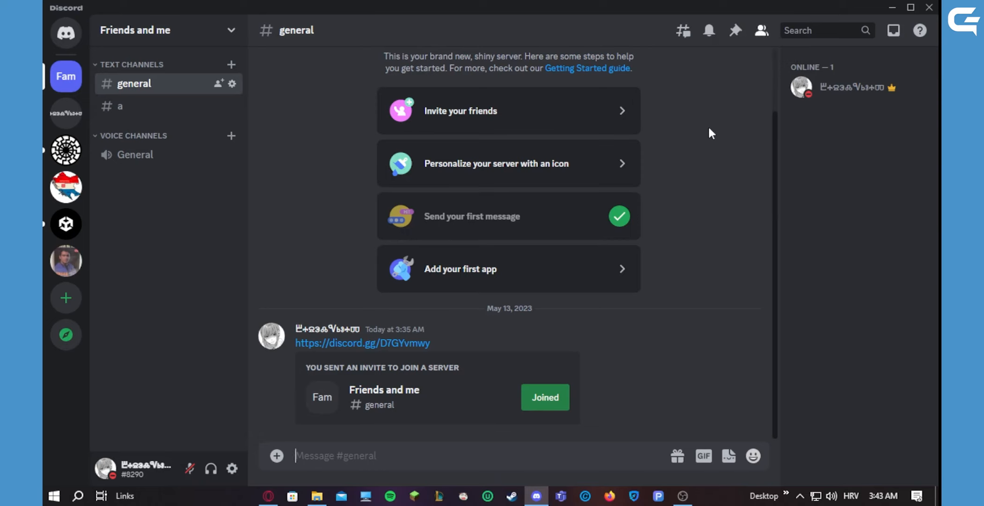
pyautogui.moveTo(342, 227)
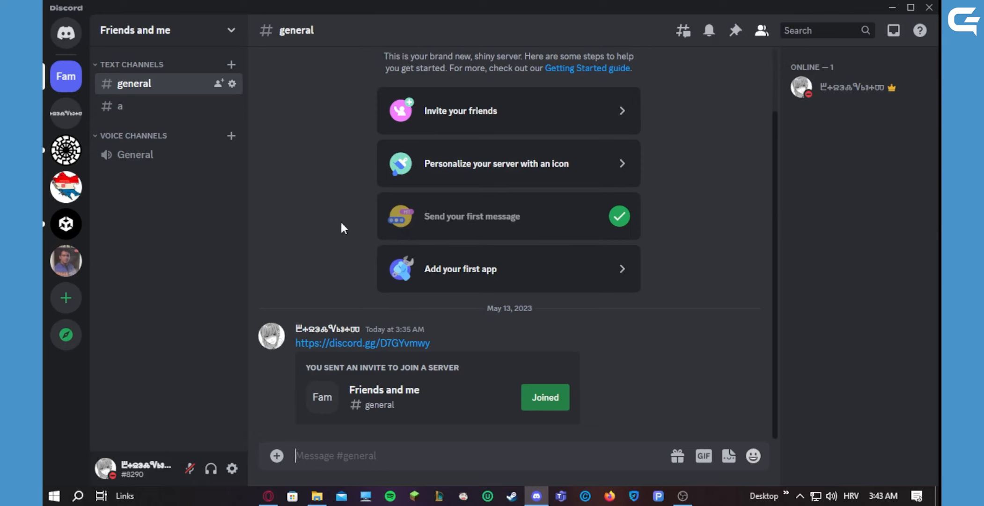
pyautogui.moveTo(349, 225)
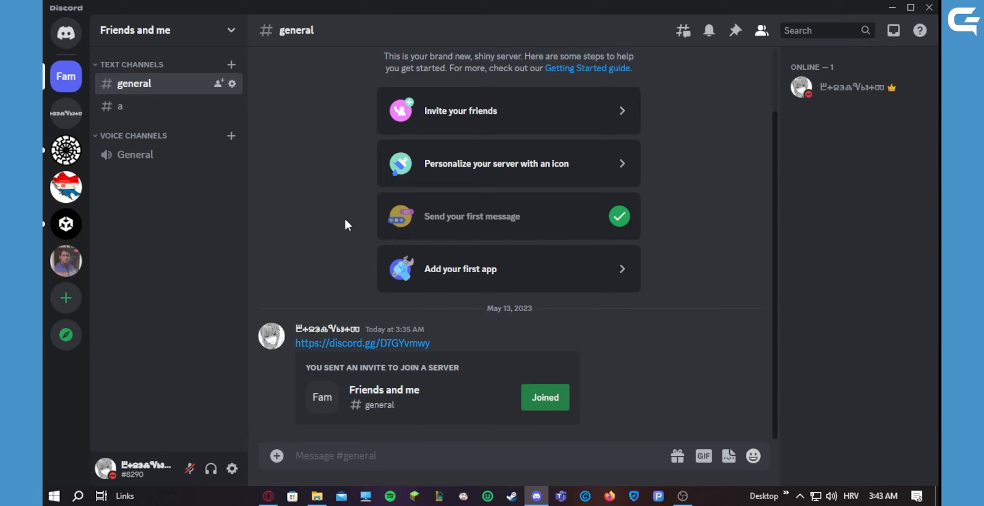
pyautogui.moveTo(356, 214)
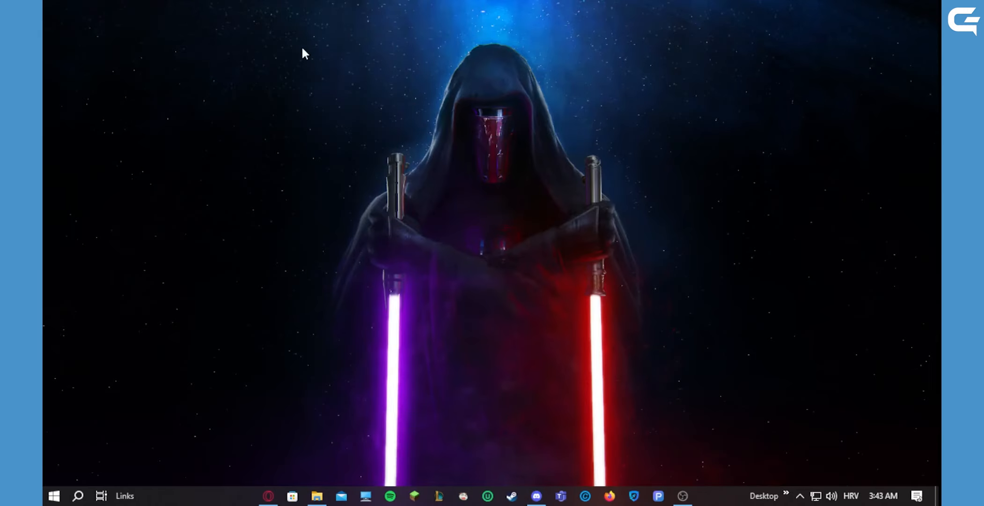
pyautogui.moveTo(316, 42)
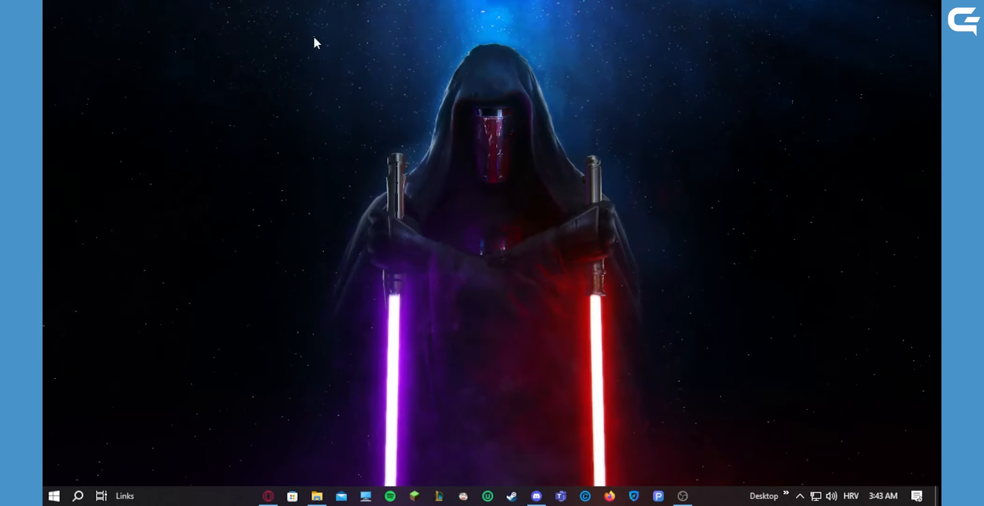